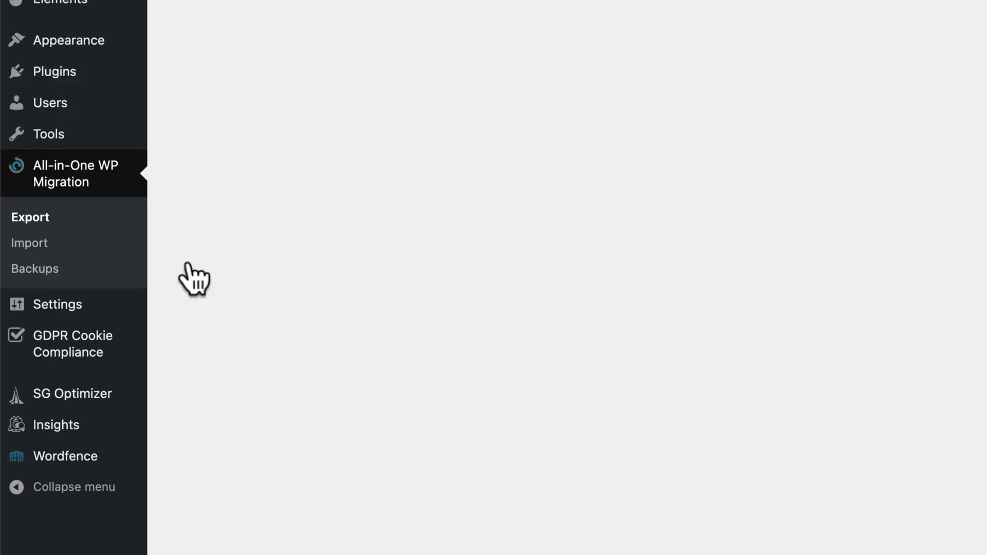
Choose File as the export destination, then view the hosting's PHP options page
{"action": "left_click", "coordinate": [29, 217]}
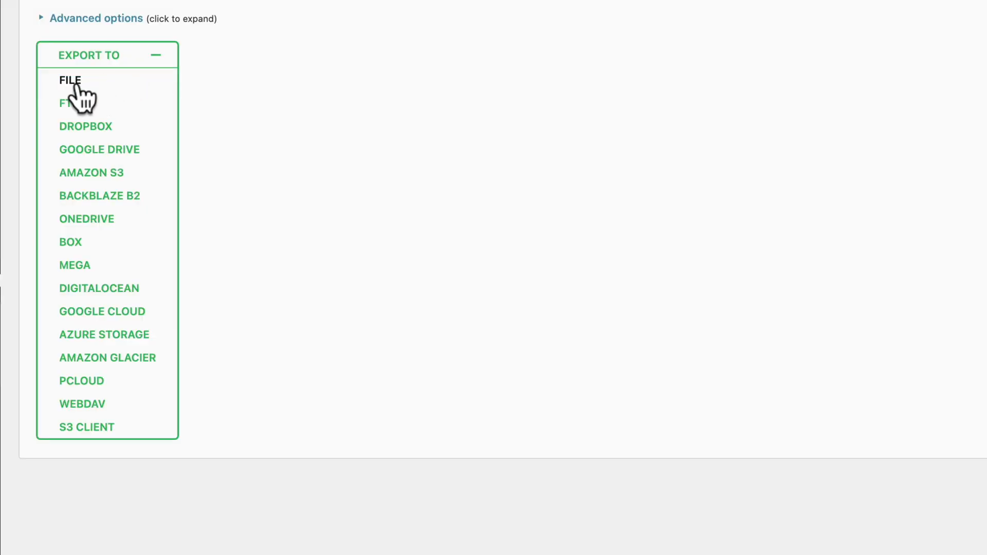
{"action": "left_click", "coordinate": [70, 80]}
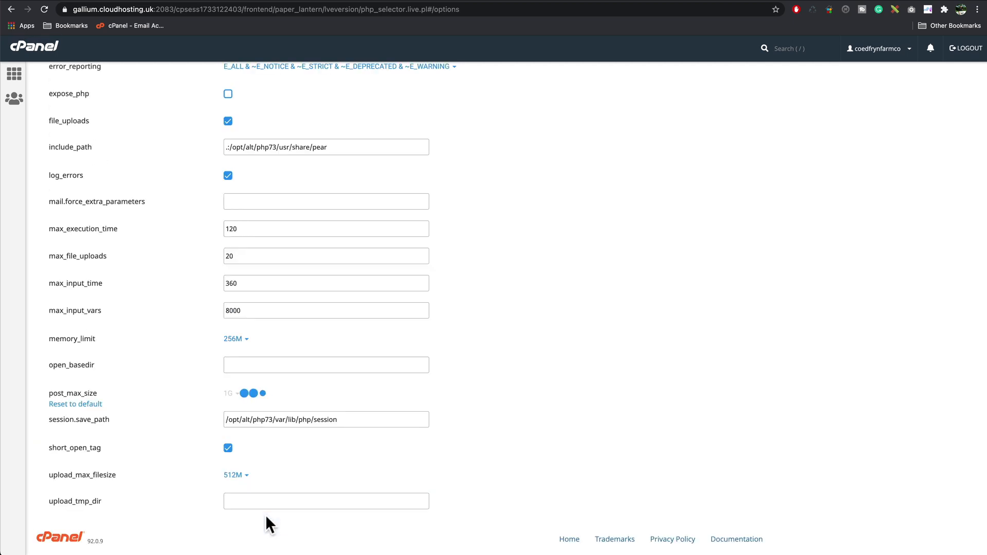
{"action": "left_click", "coordinate": [253, 393]}
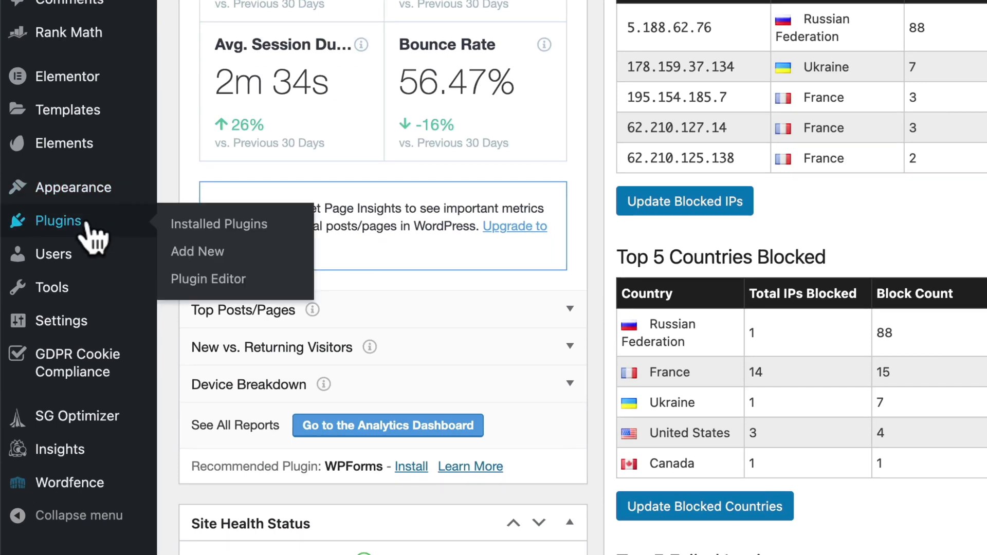
{"action": "mouse_move", "coordinate": [197, 251]}
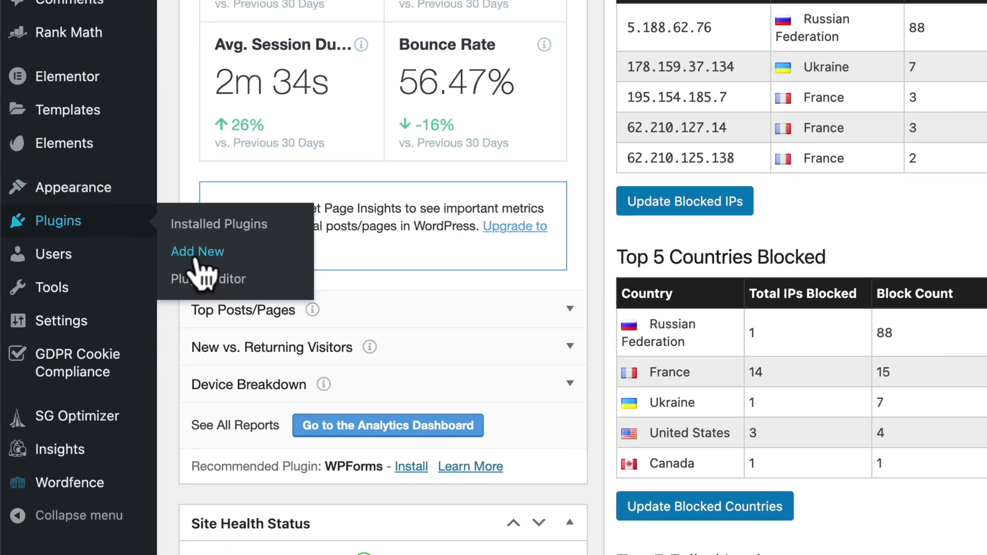
Search 'all in one migration', install All-in-One WP Migration and activate it
{"action": "left_click", "coordinate": [198, 251]}
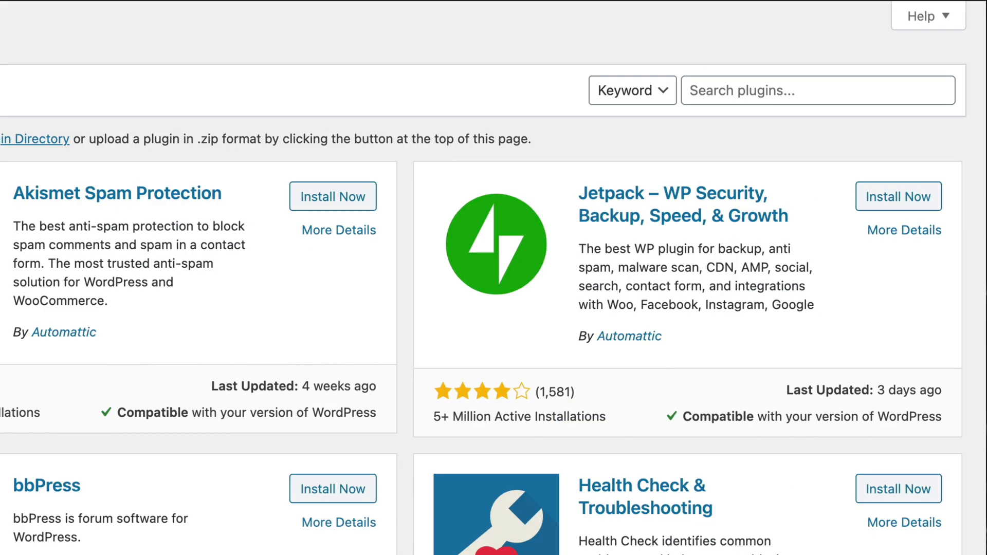
{"action": "left_click", "coordinate": [817, 90]}
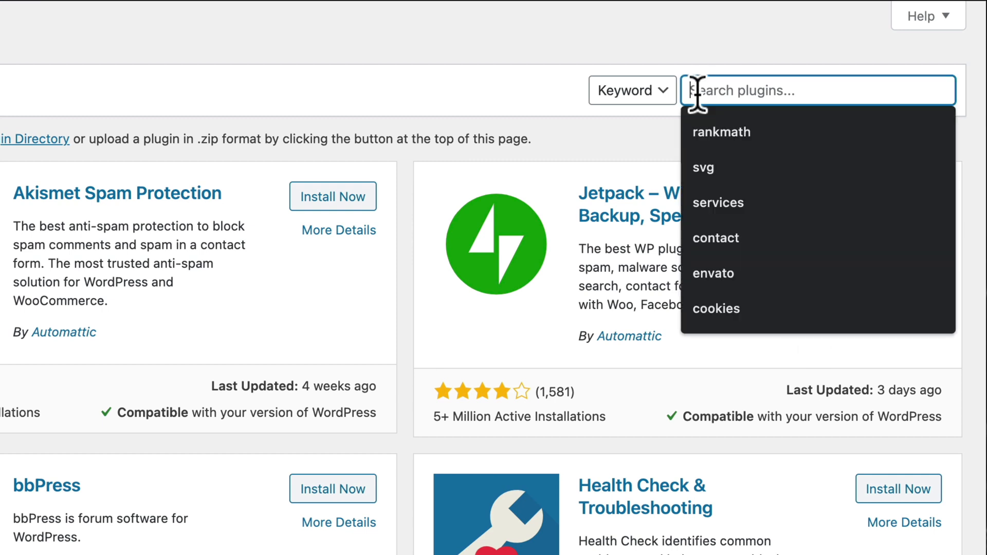
{"action": "type", "text": "all in one migration"}
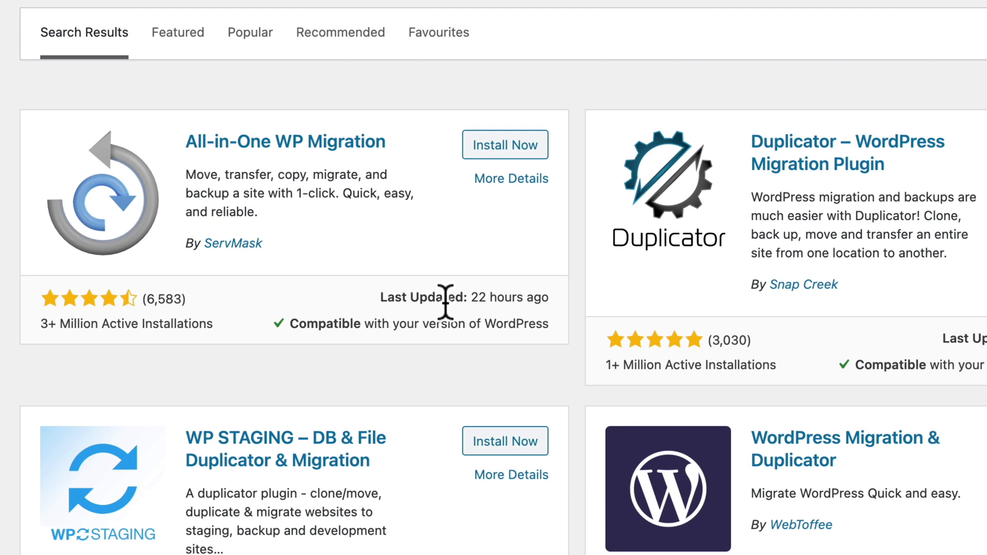
{"action": "mouse_move", "coordinate": [276, 284]}
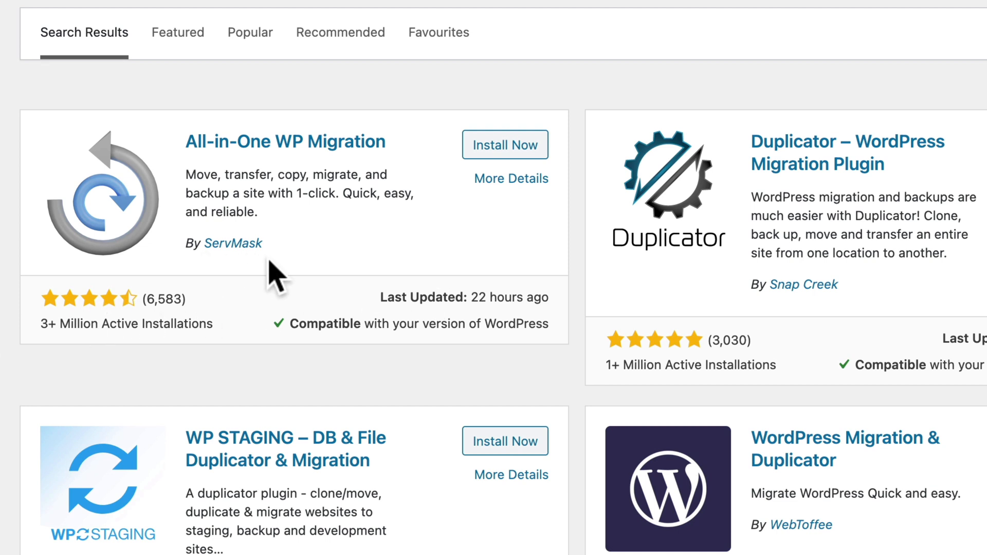
{"action": "left_click", "coordinate": [505, 144]}
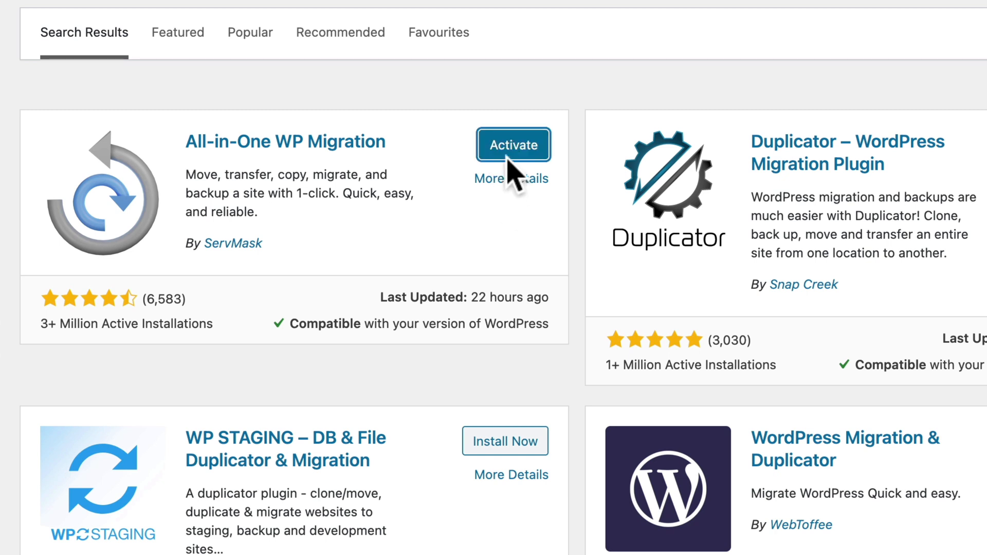
{"action": "mouse_move", "coordinate": [514, 173]}
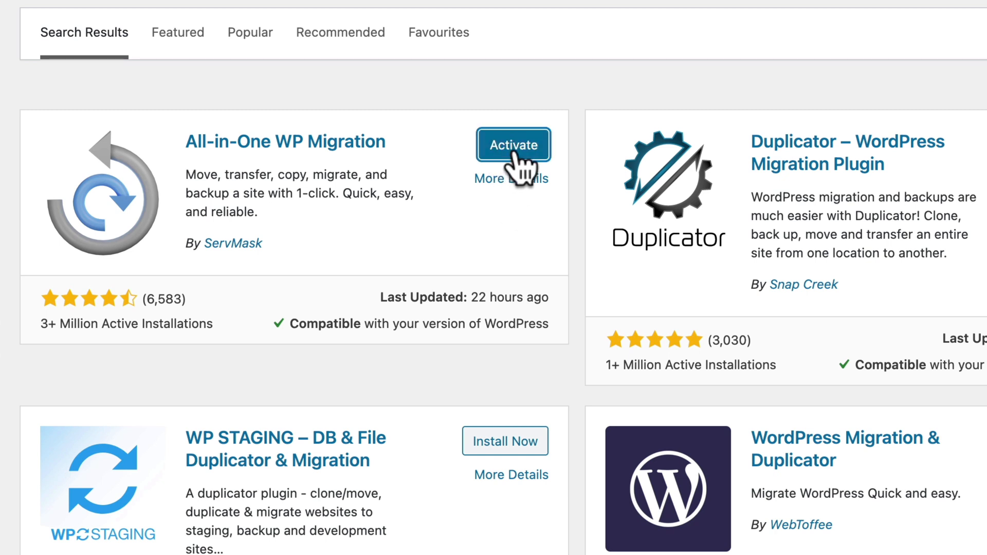
{"action": "left_click", "coordinate": [513, 145]}
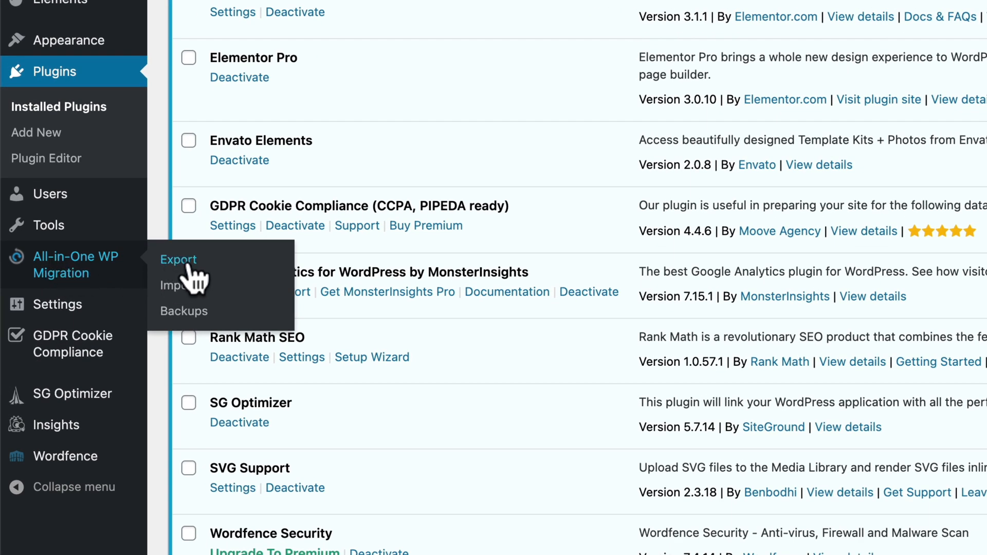
Export the whole site to a file and download the finished 628 MB backup
{"action": "left_click", "coordinate": [178, 259]}
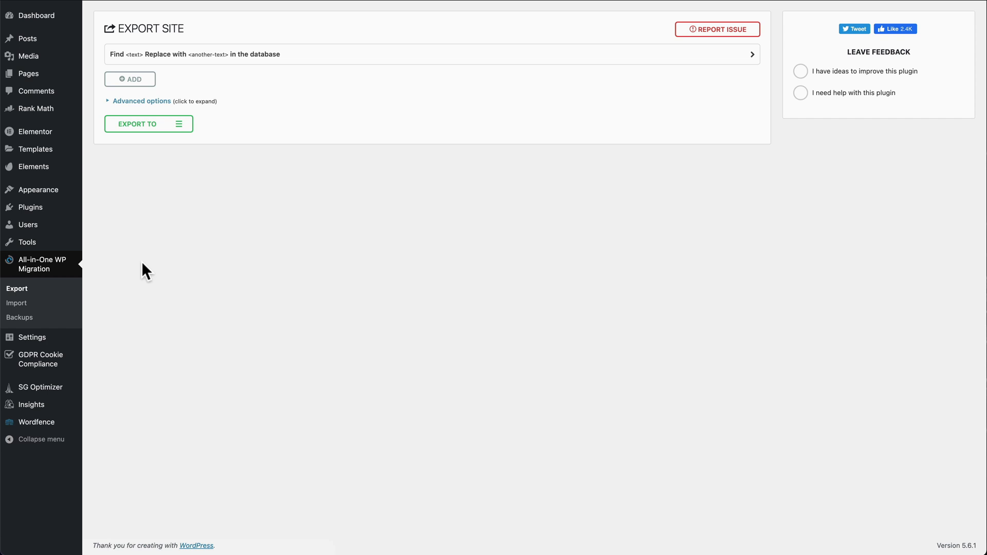
{"action": "left_click", "coordinate": [148, 123]}
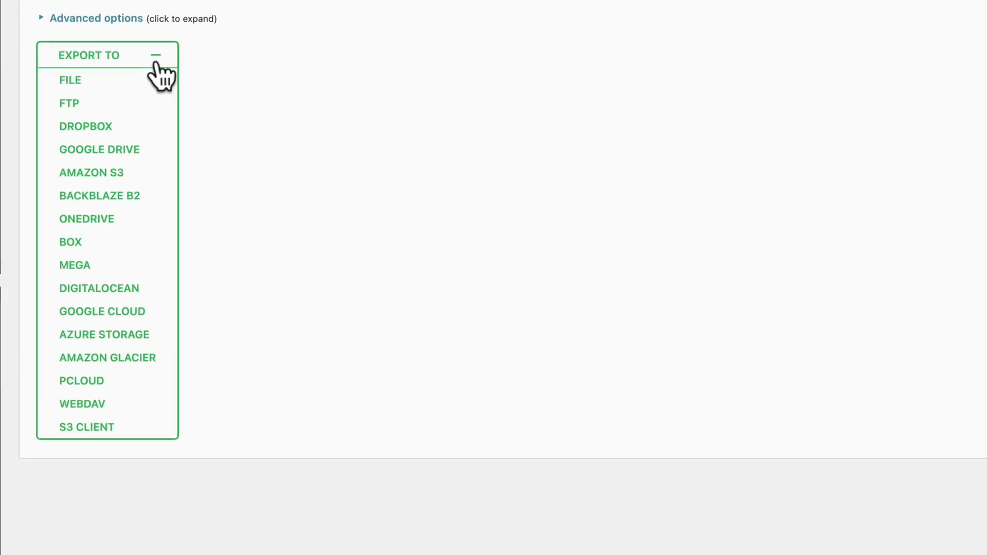
{"action": "mouse_move", "coordinate": [70, 80]}
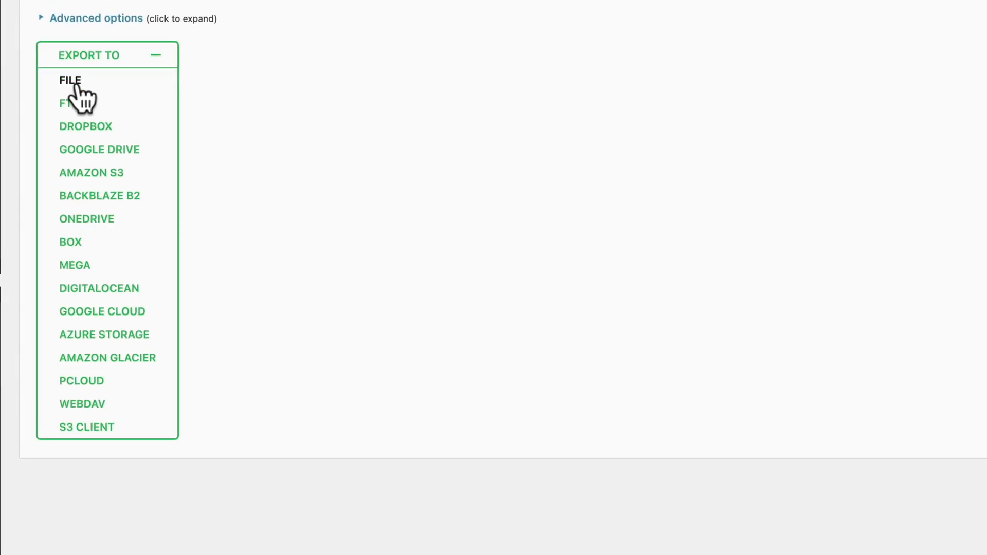
{"action": "left_click", "coordinate": [70, 80]}
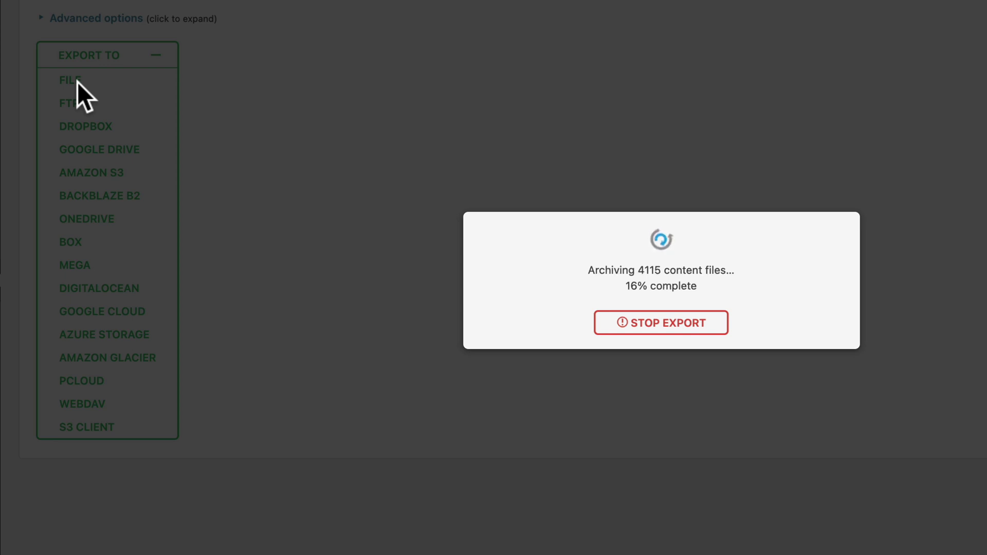
{"action": "mouse_move", "coordinate": [623, 285]}
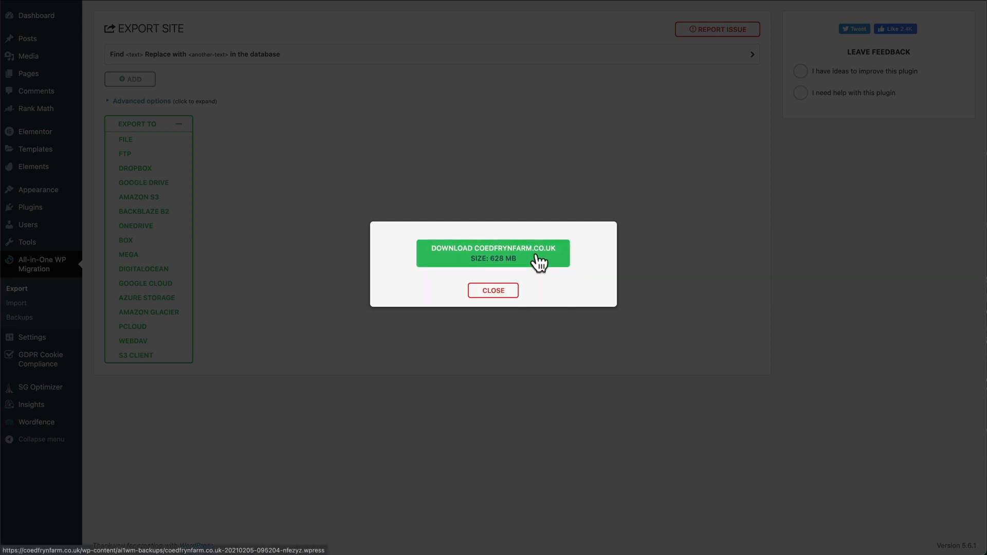
{"action": "left_click", "coordinate": [493, 253]}
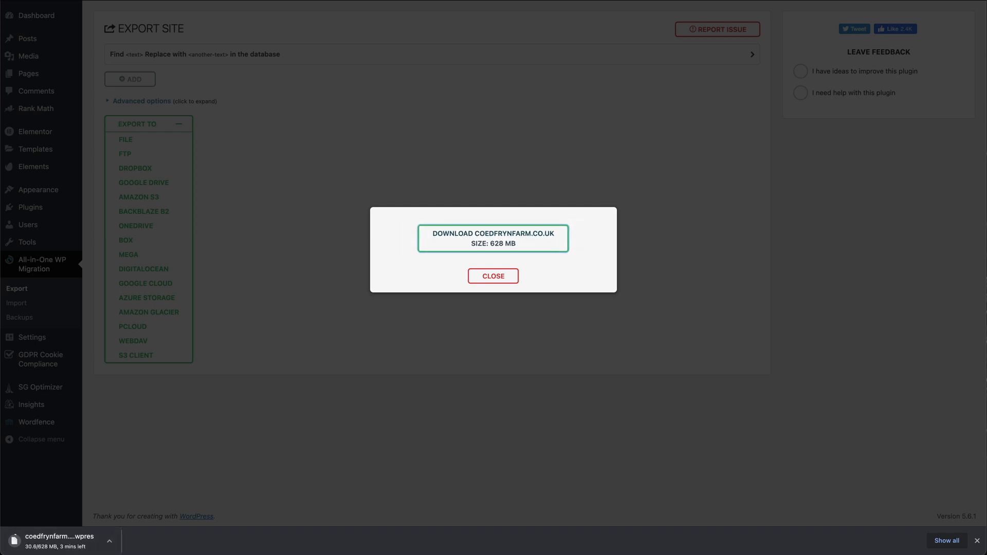
{"action": "left_click", "coordinate": [493, 276]}
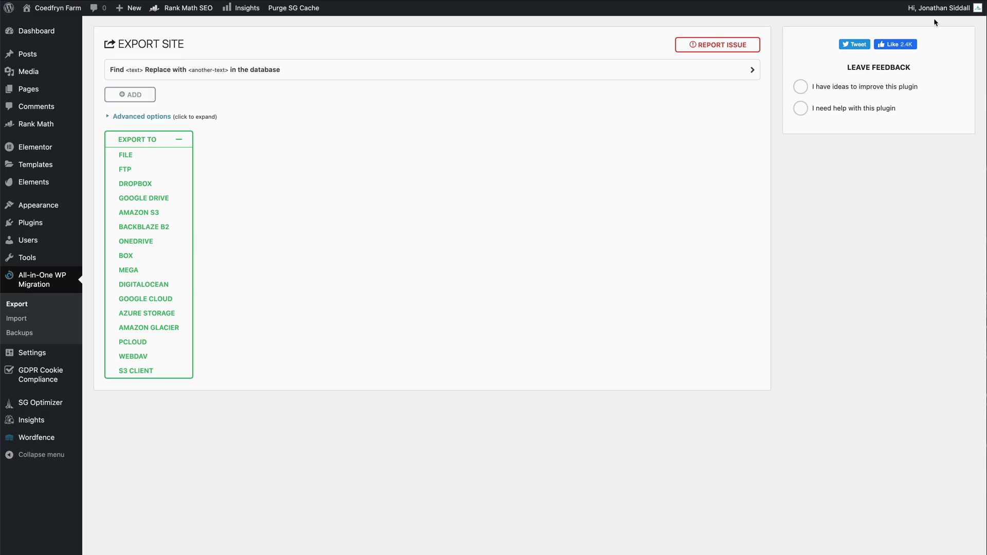
{"action": "mouse_move", "coordinate": [939, 7]}
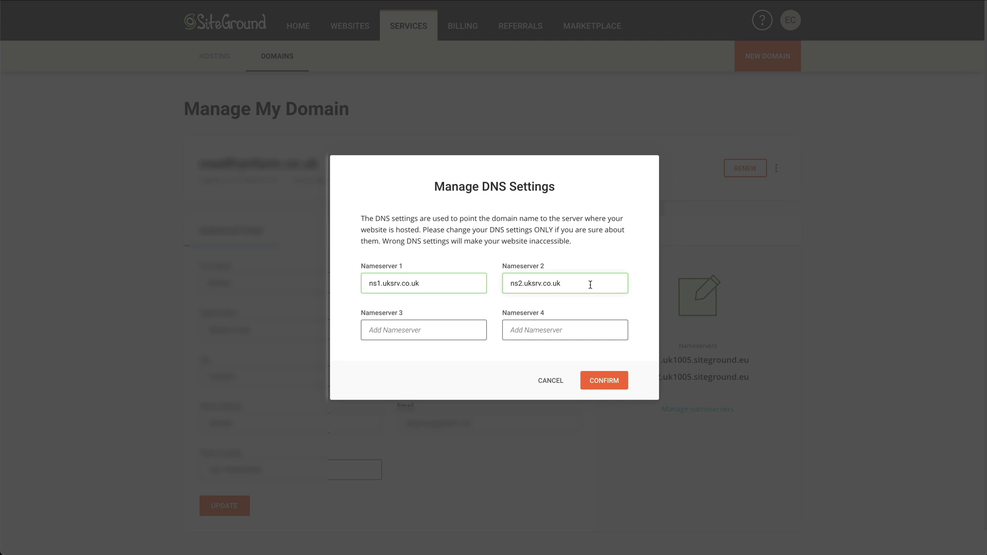
Enter ns2.uksrv.co.uk as the second nameserver and confirm the DNS settings
{"action": "left_click", "coordinate": [604, 380]}
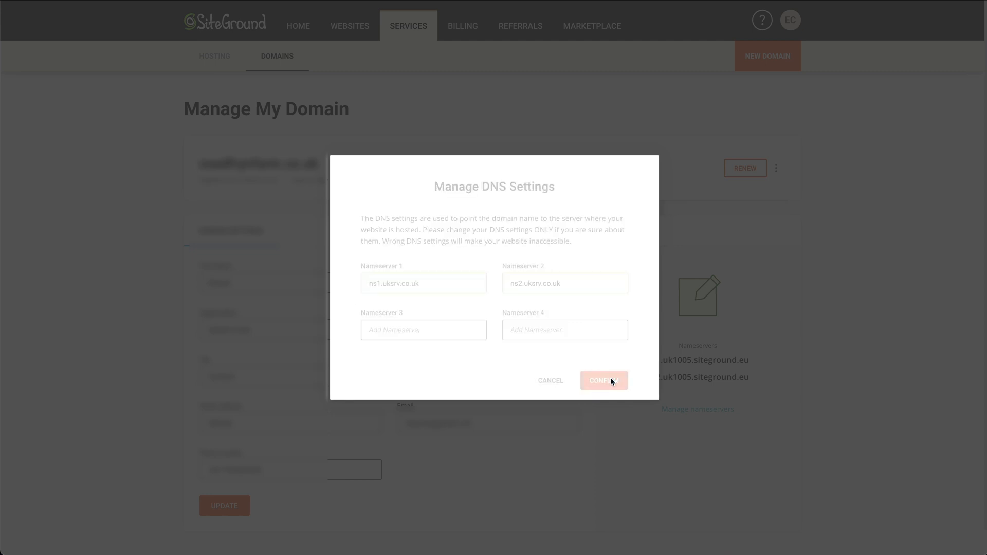
{"action": "left_click", "coordinate": [604, 381]}
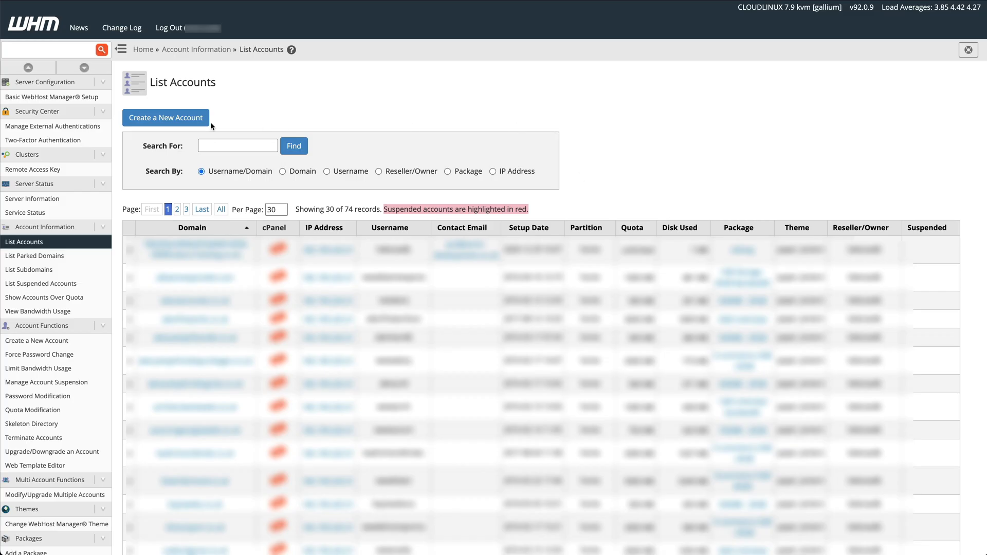
{"action": "mouse_move", "coordinate": [165, 117]}
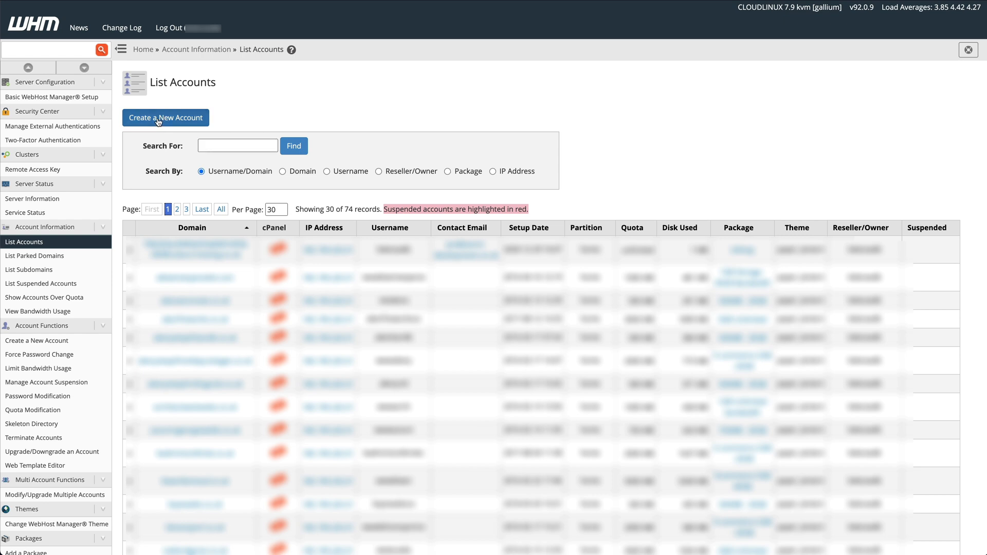
Create a new hosting account in WHM and go to its cPanel
{"action": "left_click", "coordinate": [166, 117]}
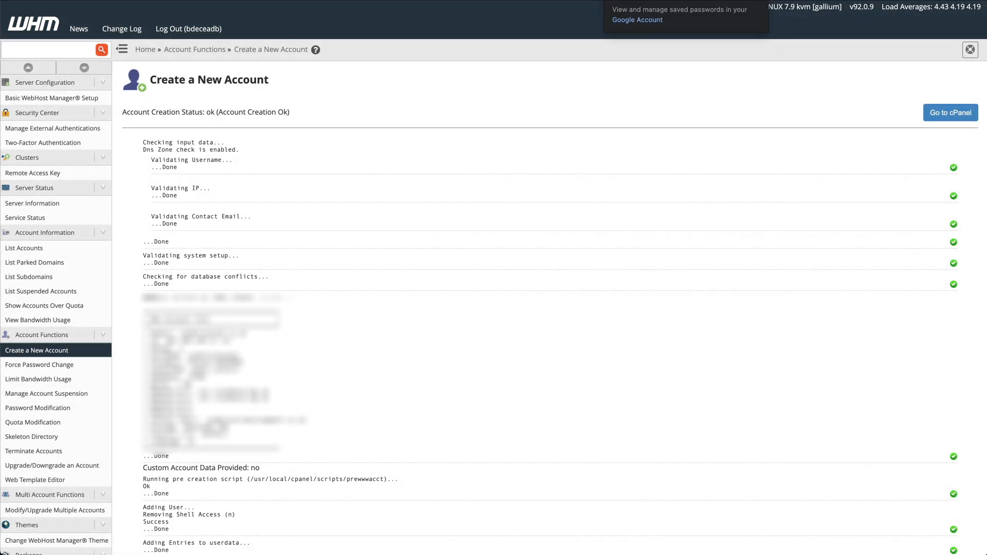
{"action": "mouse_move", "coordinate": [595, 268]}
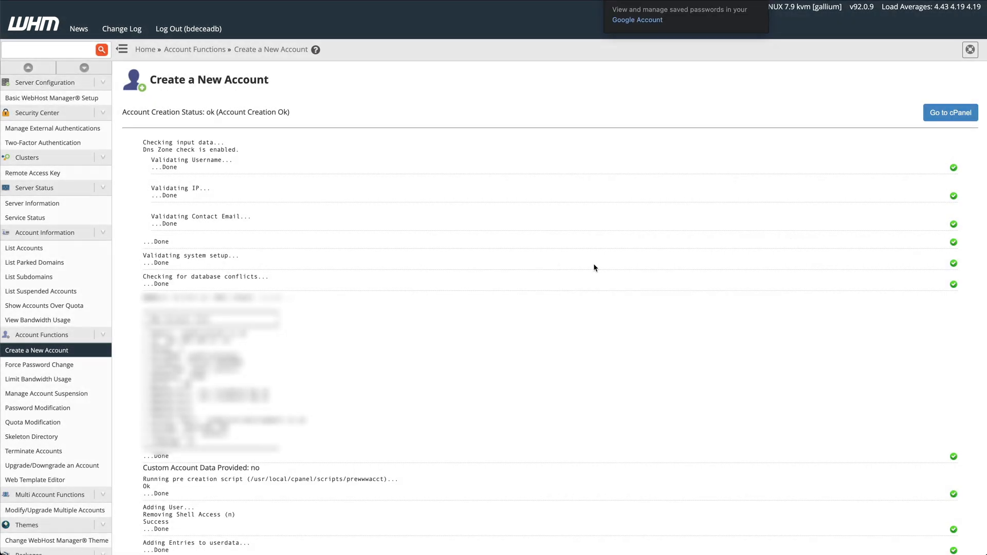
{"action": "mouse_move", "coordinate": [951, 112]}
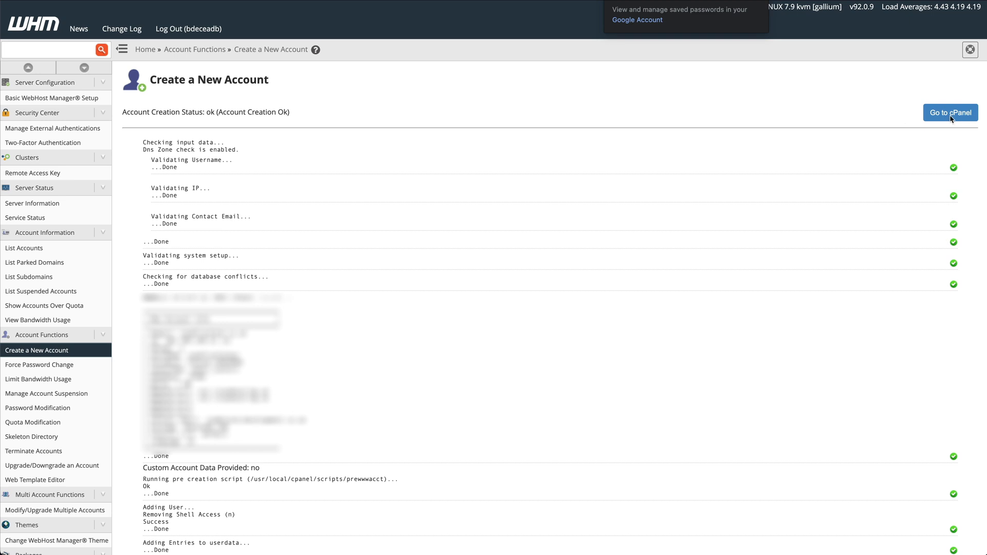
{"action": "left_click", "coordinate": [950, 112]}
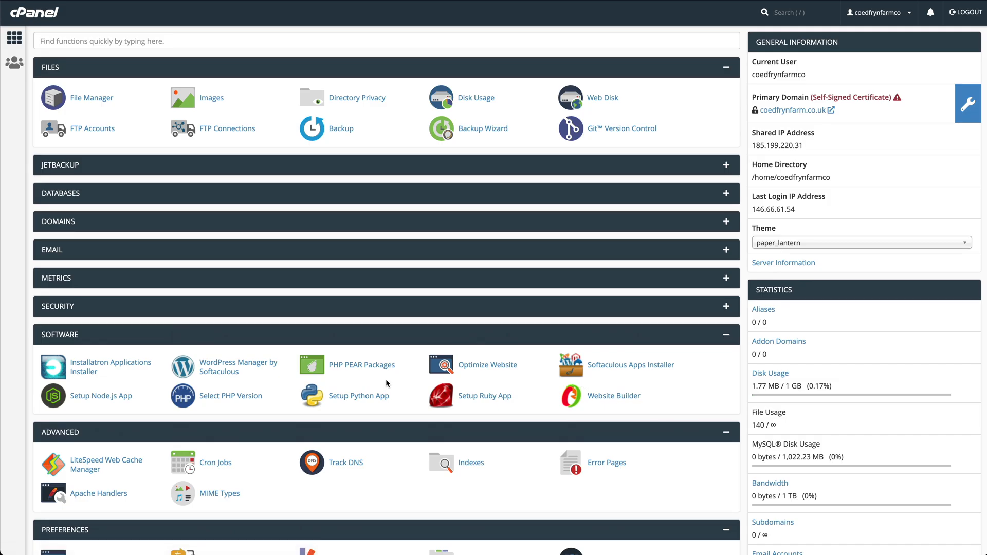
{"action": "left_click", "coordinate": [220, 366]}
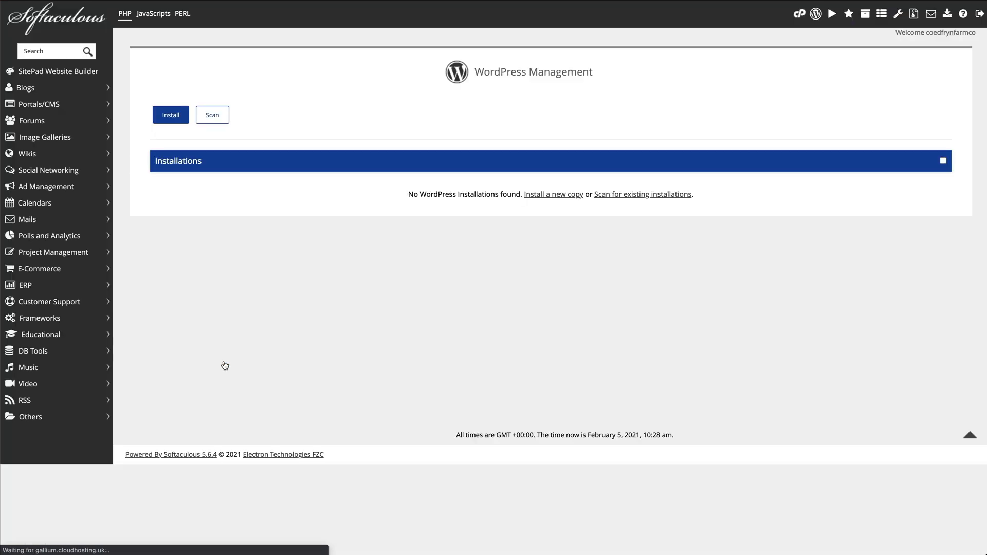
{"action": "mouse_move", "coordinate": [171, 114]}
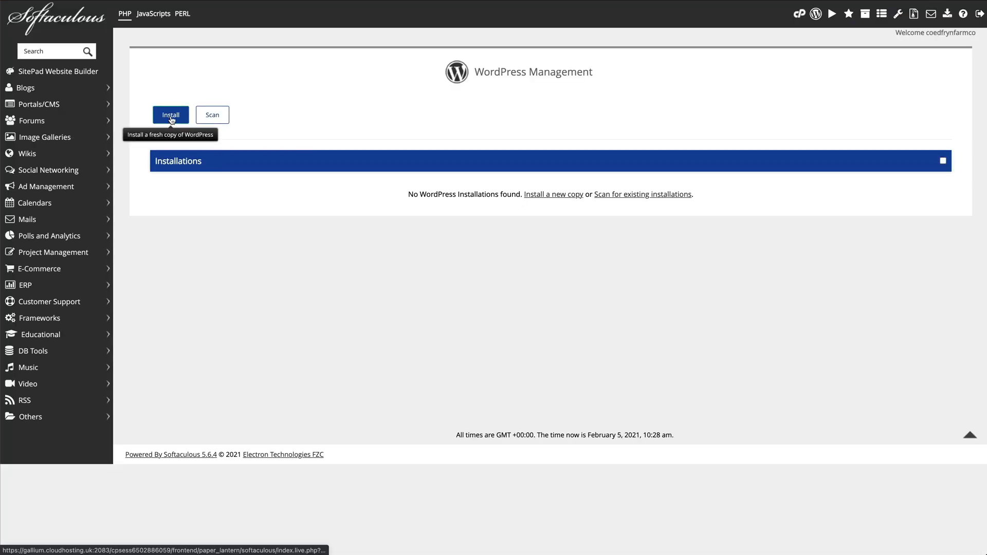
{"action": "left_click", "coordinate": [170, 114]}
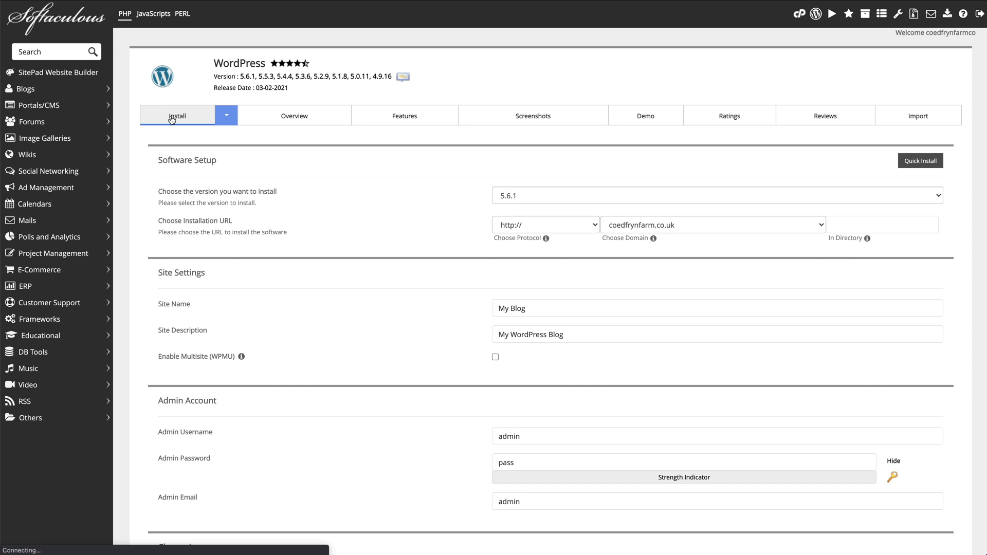
{"action": "left_click", "coordinate": [178, 116]}
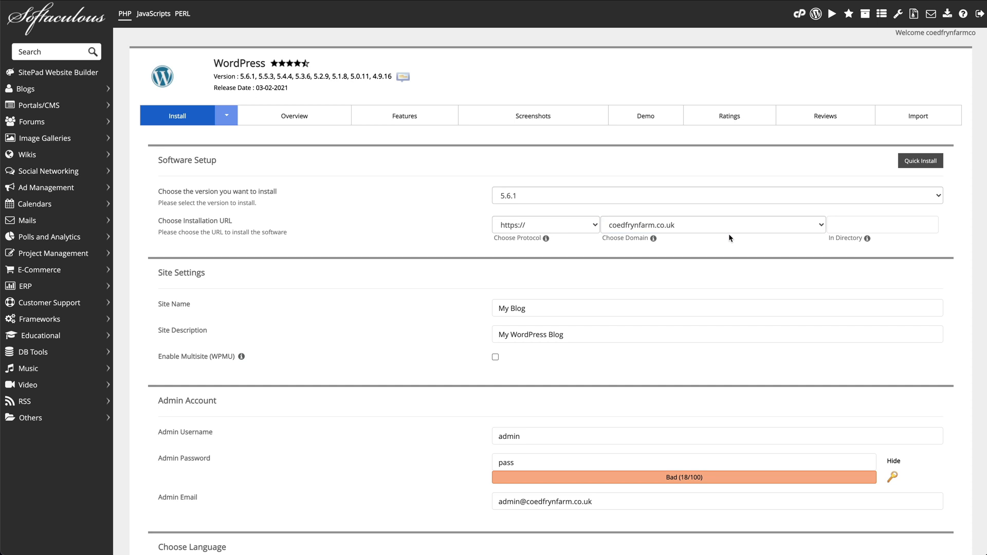
{"action": "mouse_move", "coordinate": [891, 237]}
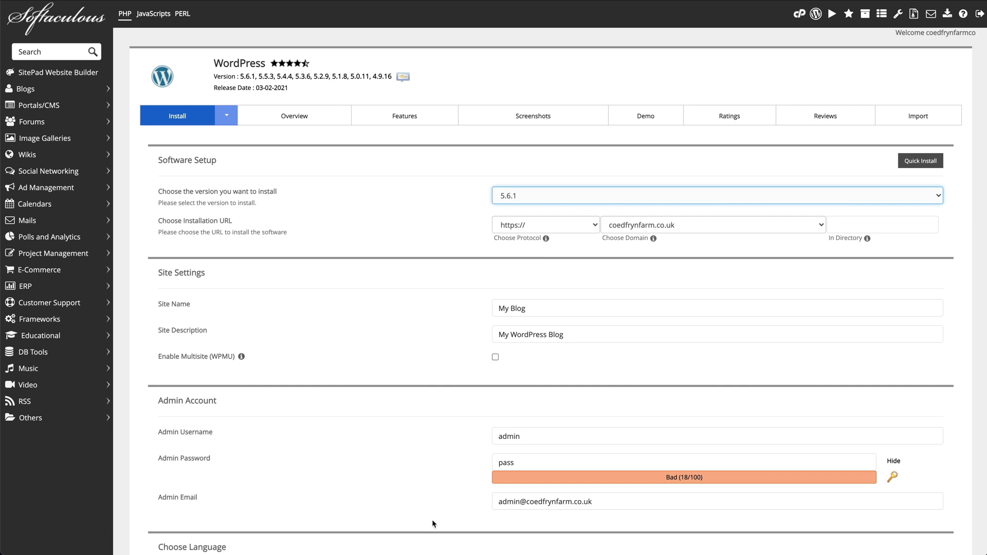
{"action": "mouse_move", "coordinate": [857, 490]}
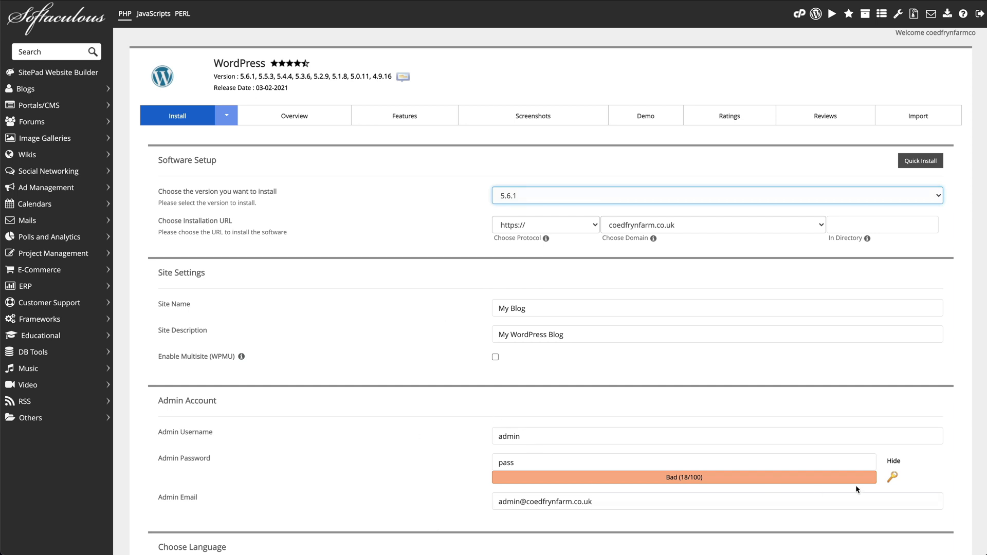
{"action": "scroll", "scroll_direction": "down", "scroll_amount": 3}
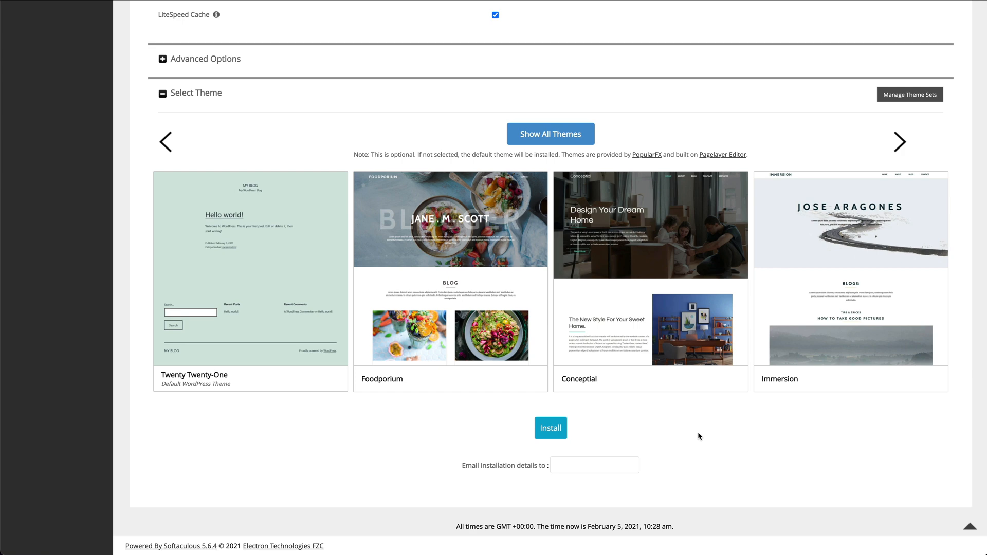
{"action": "left_click", "coordinate": [549, 428]}
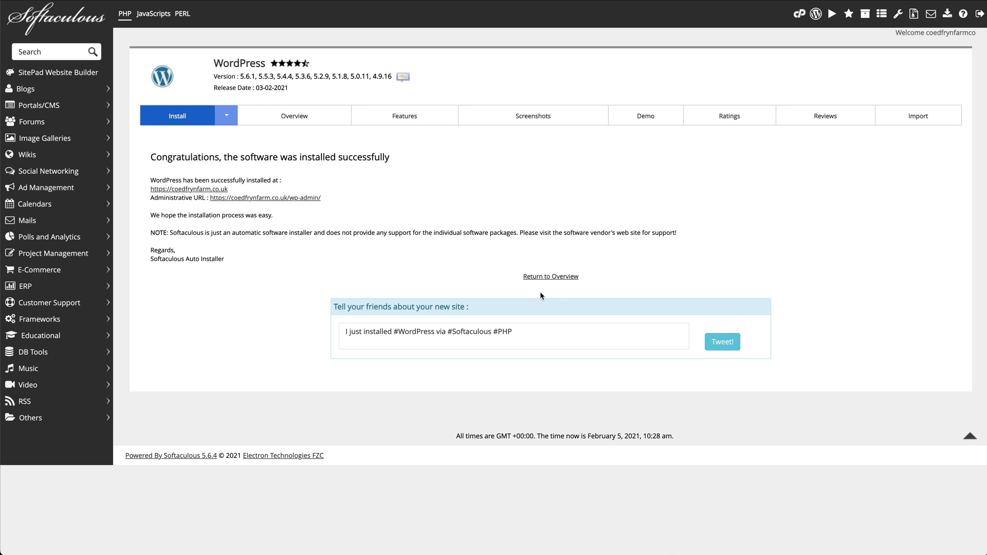
{"action": "mouse_move", "coordinate": [542, 297]}
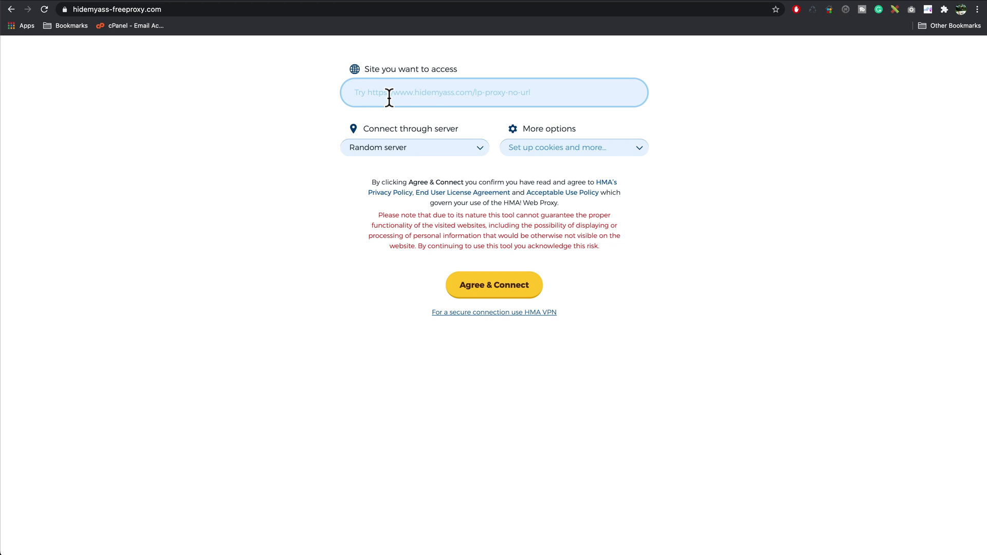
{"action": "type", "text": "http://coedfrynfarm.co.uk/"}
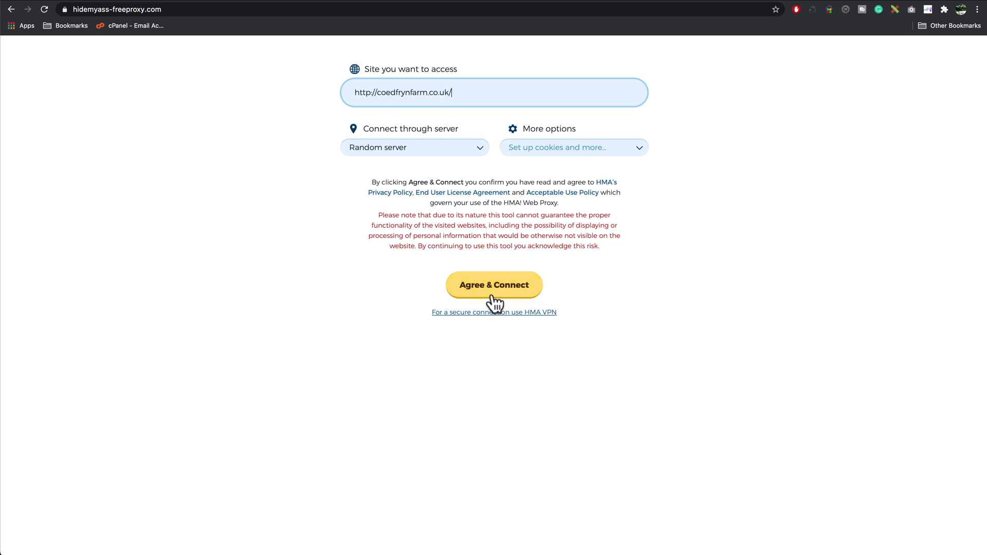
{"action": "left_click", "coordinate": [495, 285]}
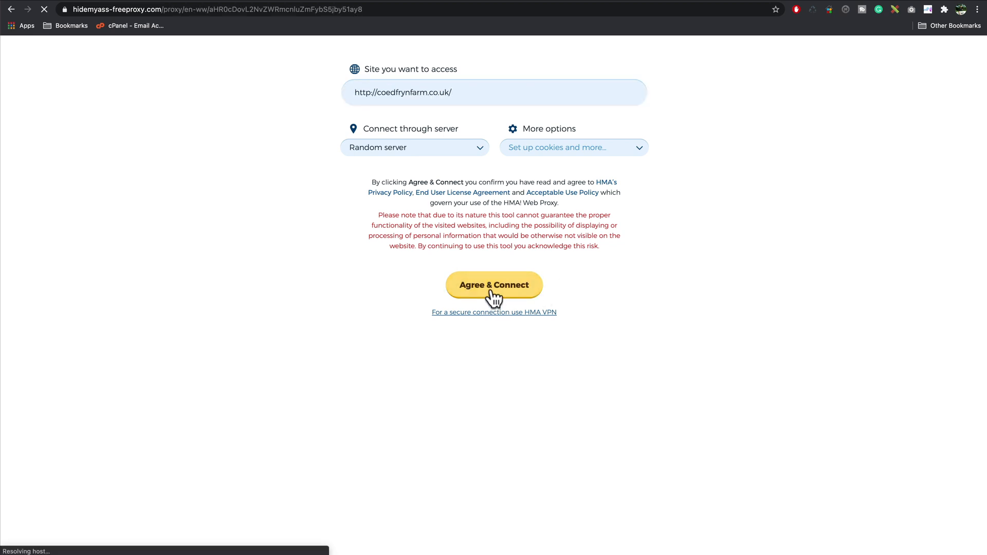
{"action": "left_click", "coordinate": [494, 285]}
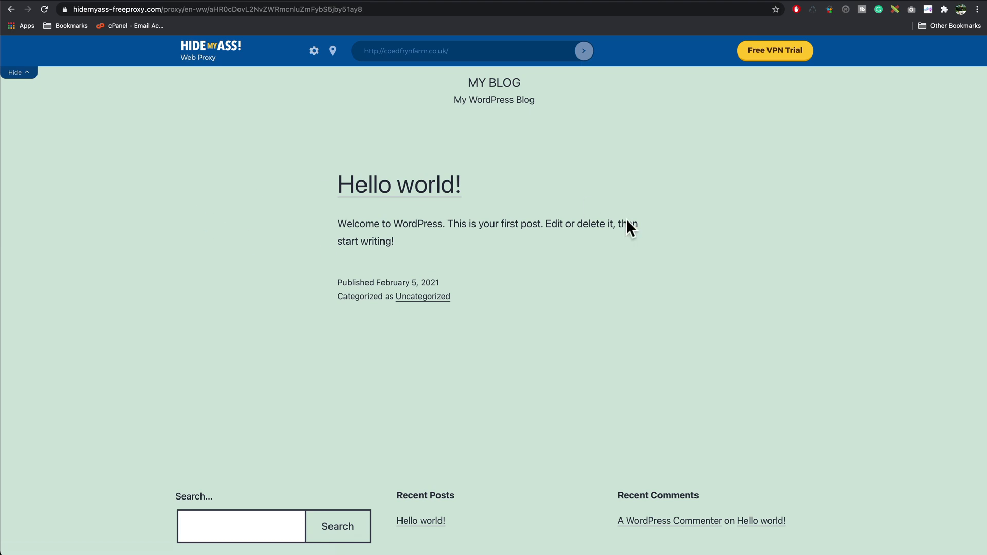
{"action": "mouse_move", "coordinate": [668, 90]}
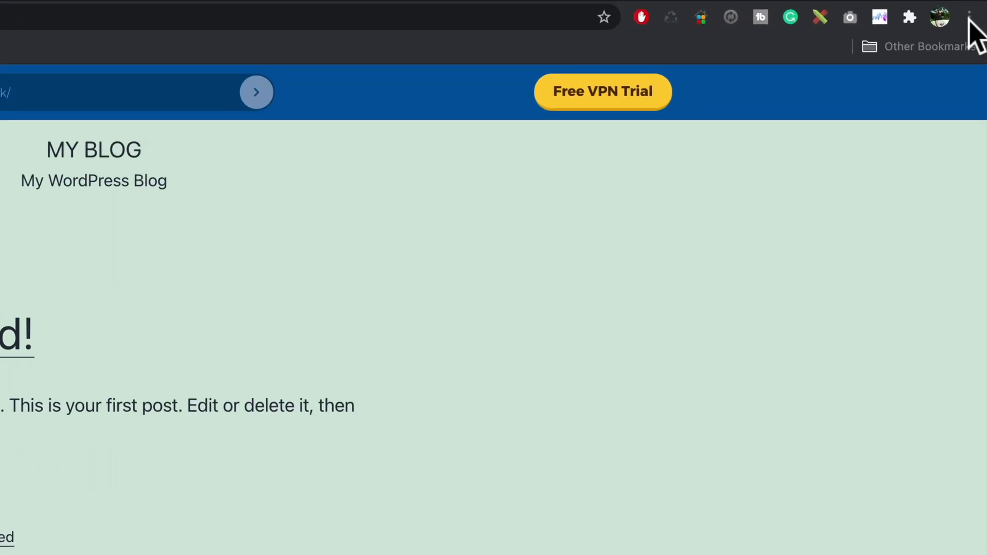
Start a new incognito window from the Chrome menu
{"action": "left_click", "coordinate": [970, 17]}
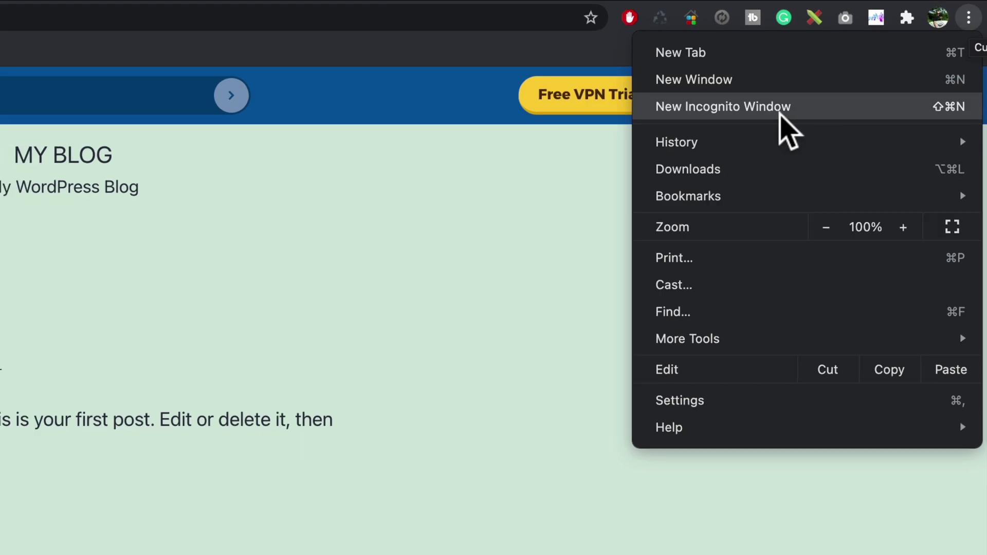
{"action": "left_click", "coordinate": [722, 106]}
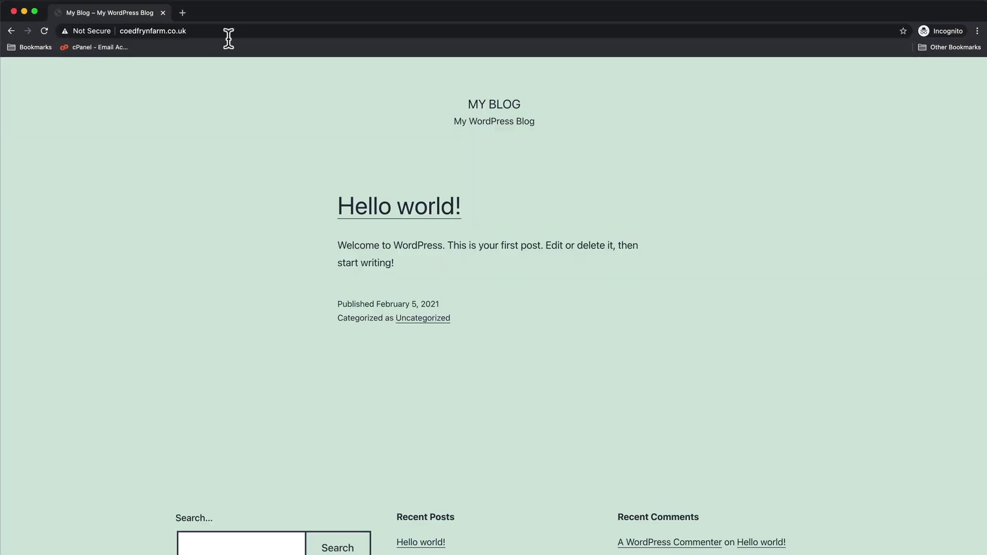
{"action": "mouse_move", "coordinate": [368, 174]}
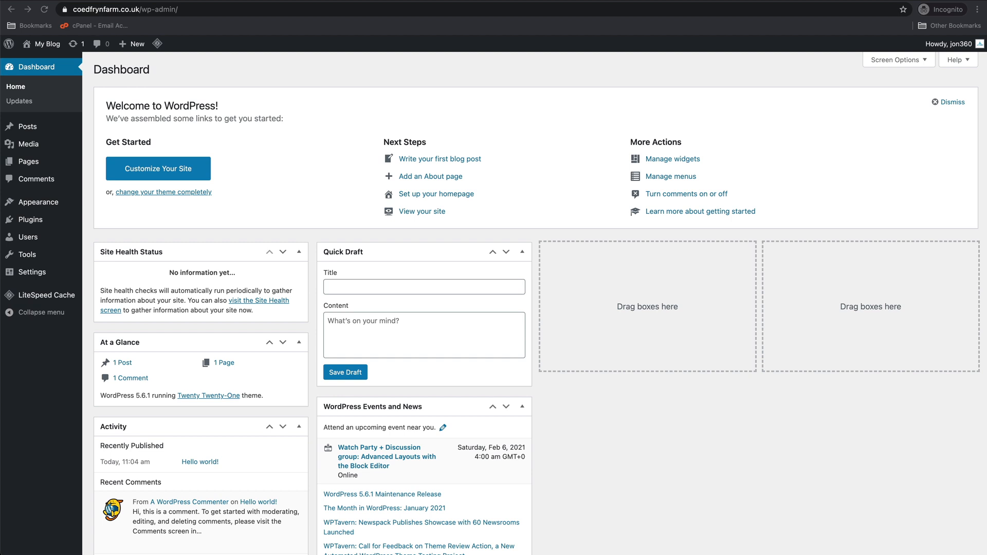
{"action": "mouse_move", "coordinate": [509, 333]}
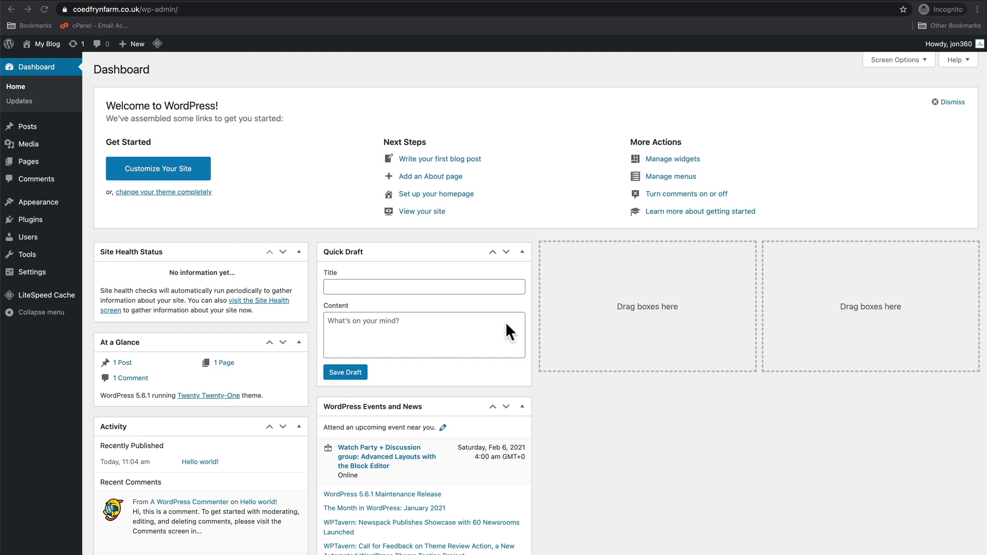
{"action": "mouse_move", "coordinate": [288, 402]}
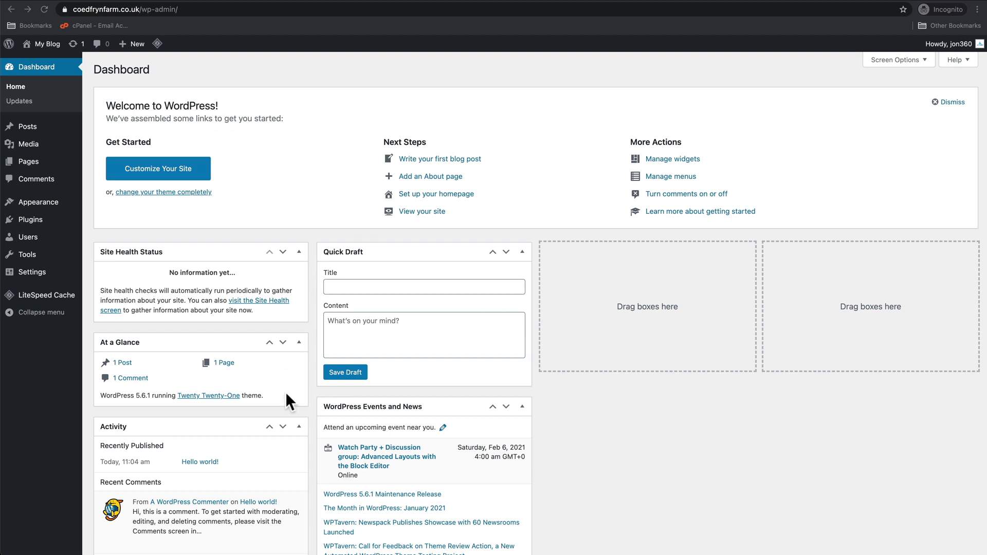
{"action": "mouse_move", "coordinate": [51, 238]}
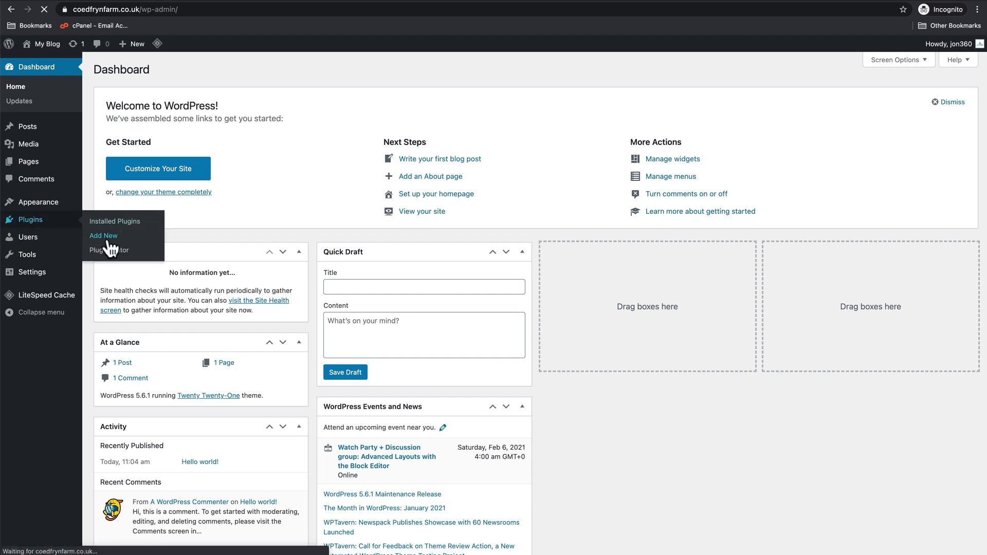
Search 'all', install All-in-One WP Migration on the new site and activate it
{"action": "left_click", "coordinate": [103, 235]}
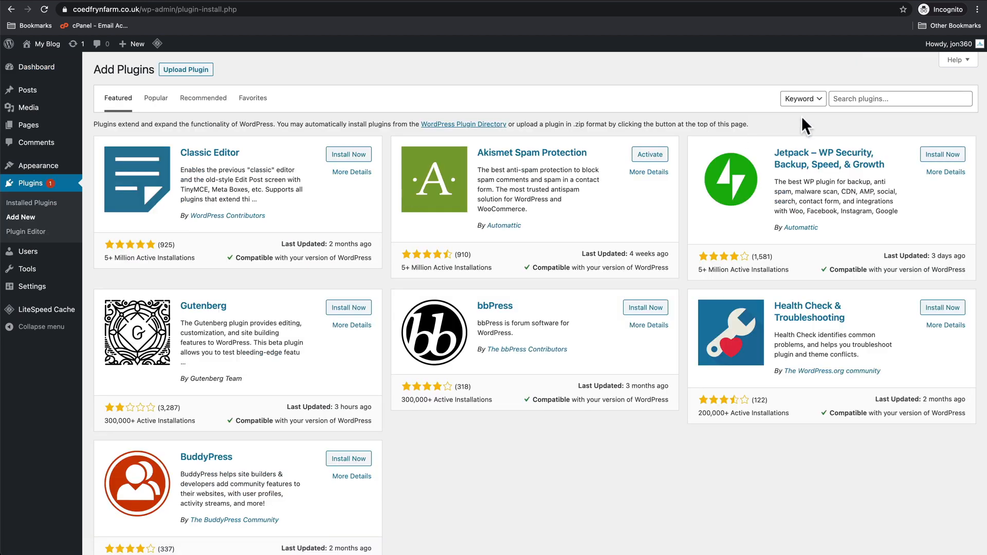
{"action": "type", "text": "all"}
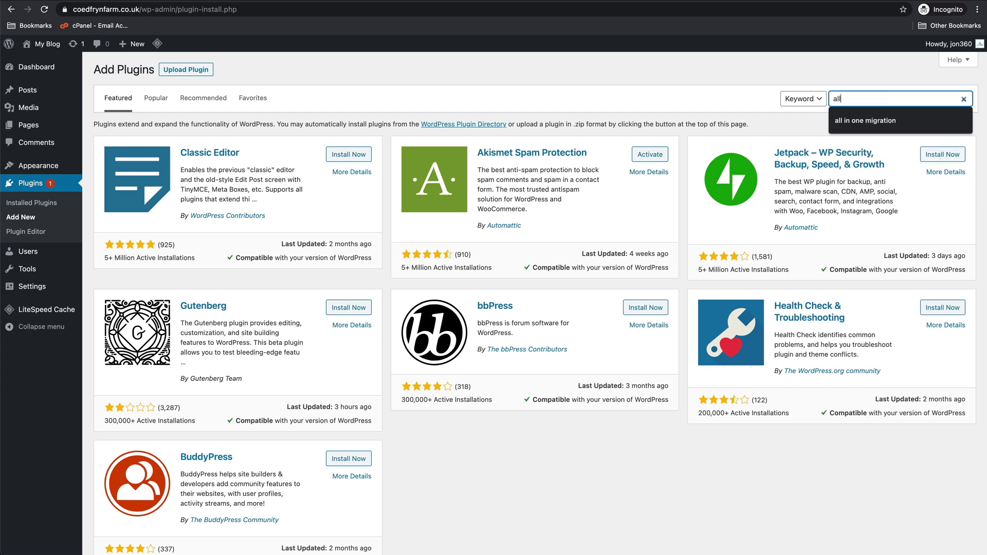
{"action": "key", "text": "Return"}
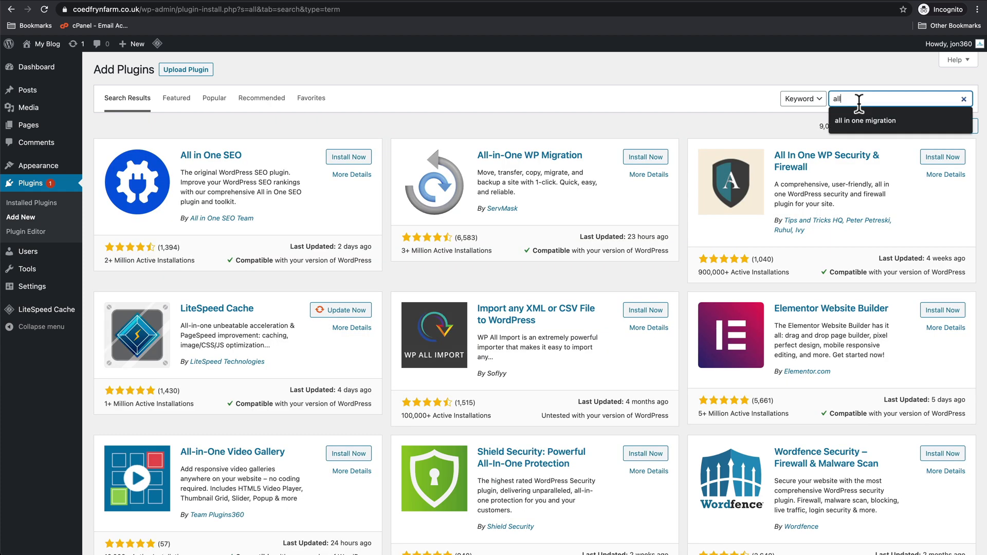
{"action": "left_click", "coordinate": [344, 156]}
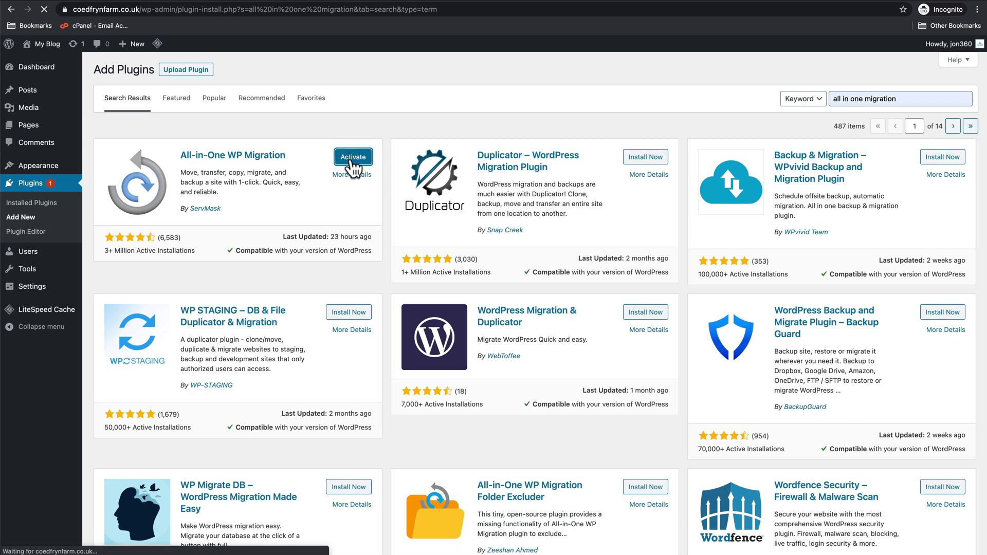
{"action": "left_click", "coordinate": [352, 156]}
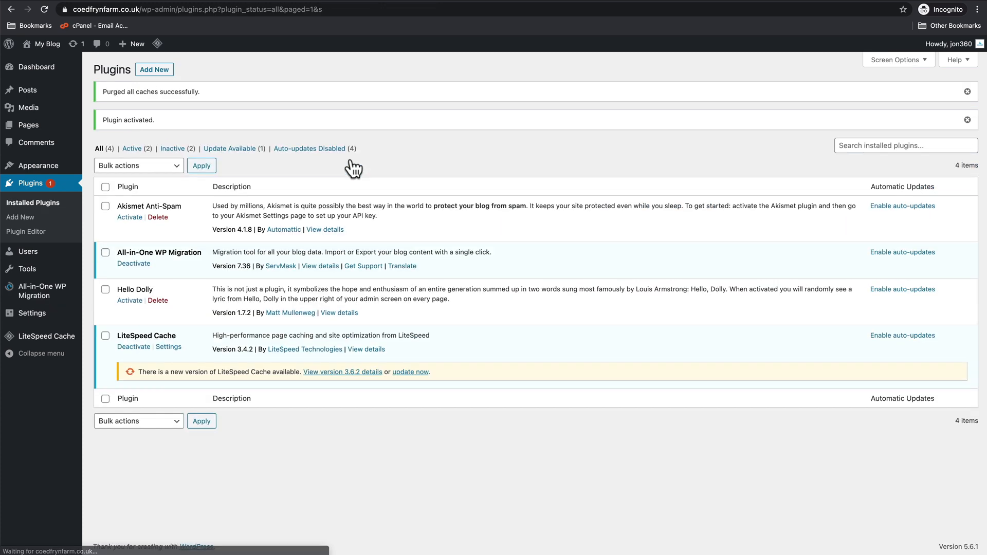
{"action": "mouse_move", "coordinate": [351, 313]}
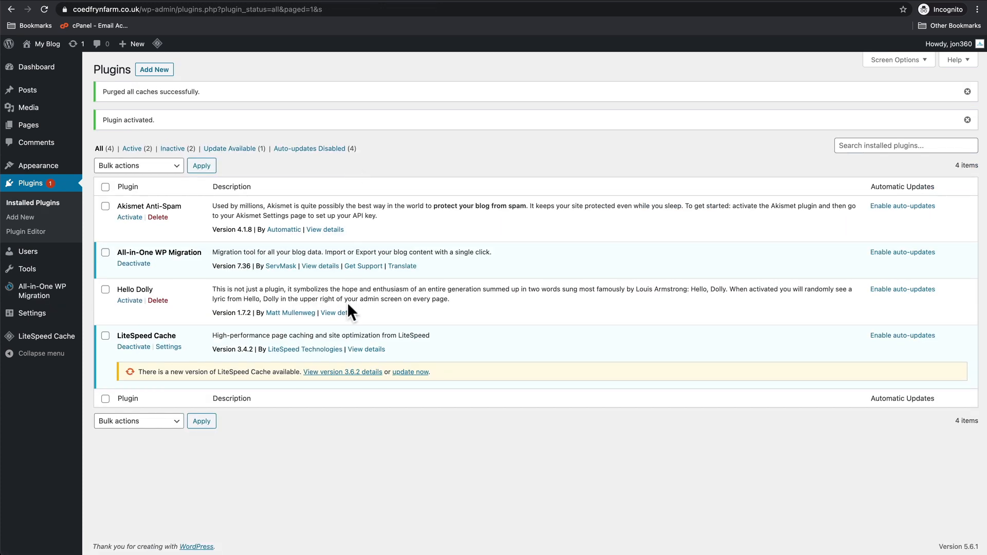
{"action": "mouse_move", "coordinate": [218, 267]}
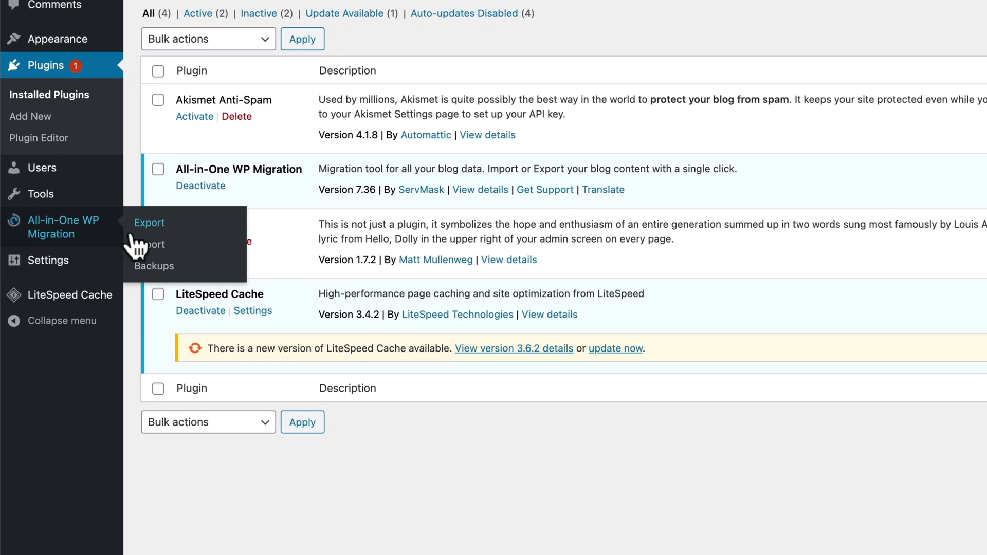
{"action": "left_click", "coordinate": [149, 245]}
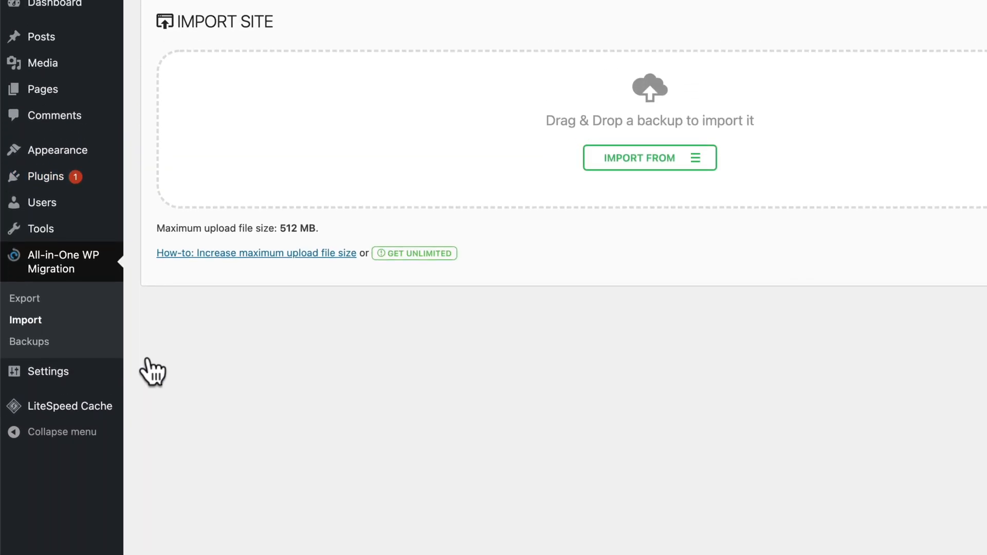
{"action": "mouse_move", "coordinate": [920, 424]}
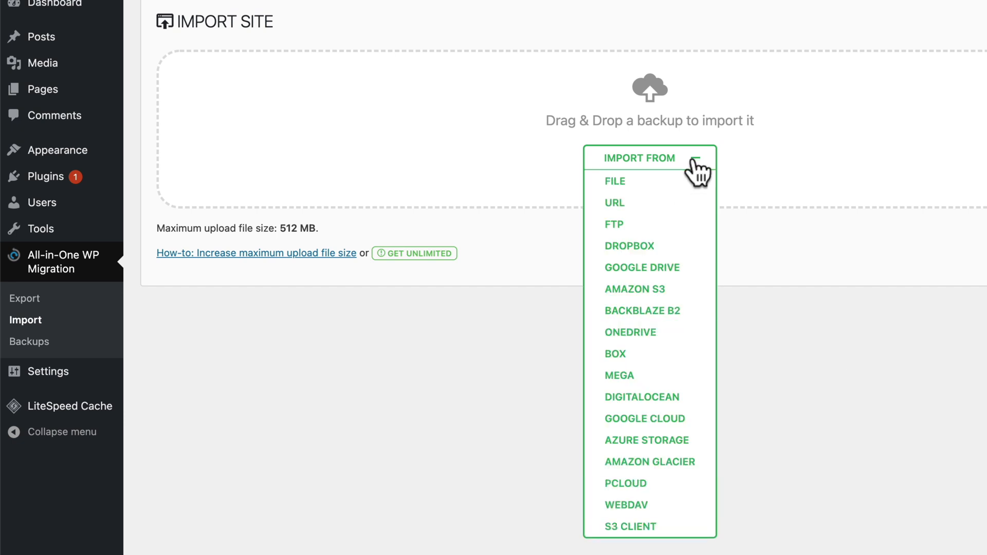
{"action": "left_click", "coordinate": [614, 182]}
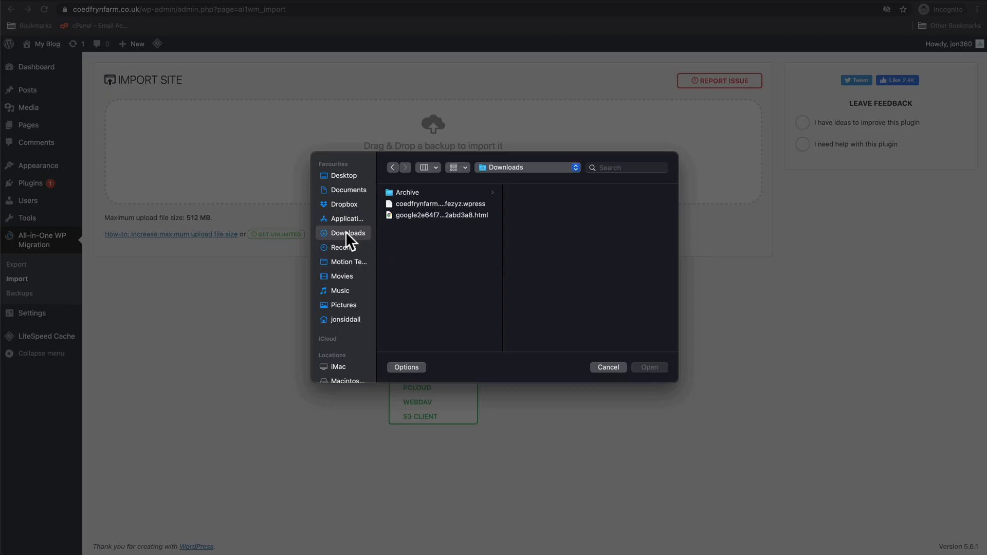
{"action": "left_click", "coordinate": [439, 204]}
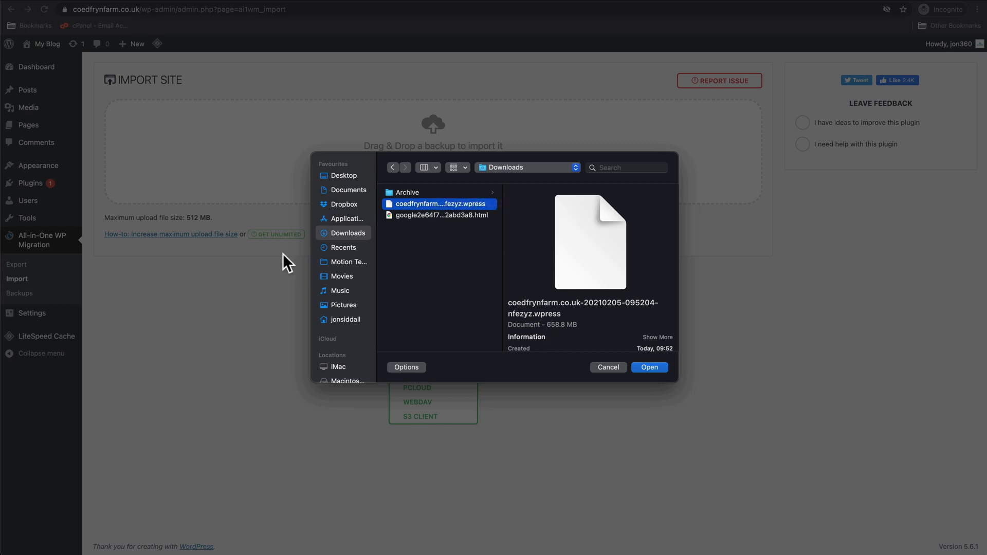
{"action": "mouse_move", "coordinate": [204, 229]}
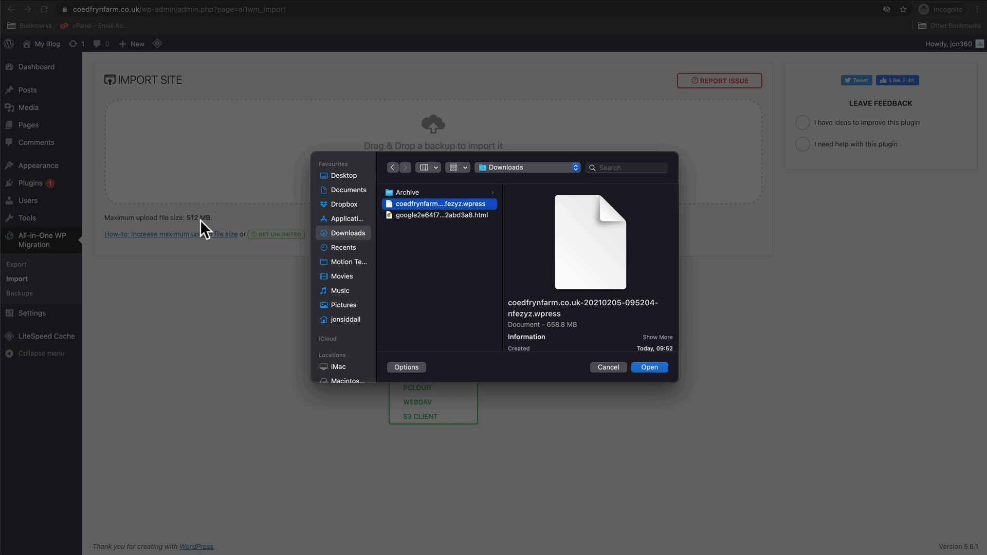
{"action": "mouse_move", "coordinate": [546, 326]}
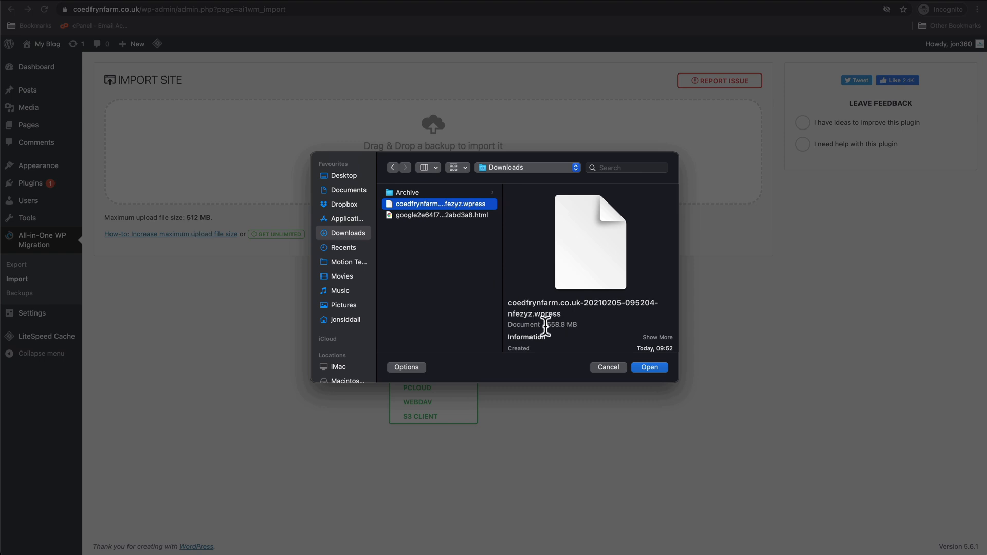
{"action": "mouse_move", "coordinate": [567, 326]}
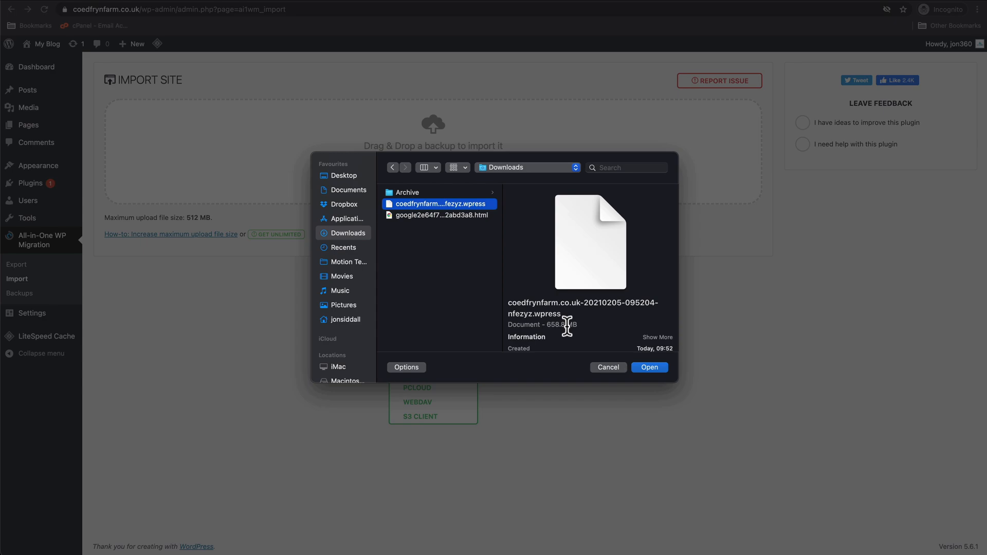
{"action": "left_click", "coordinate": [649, 368]}
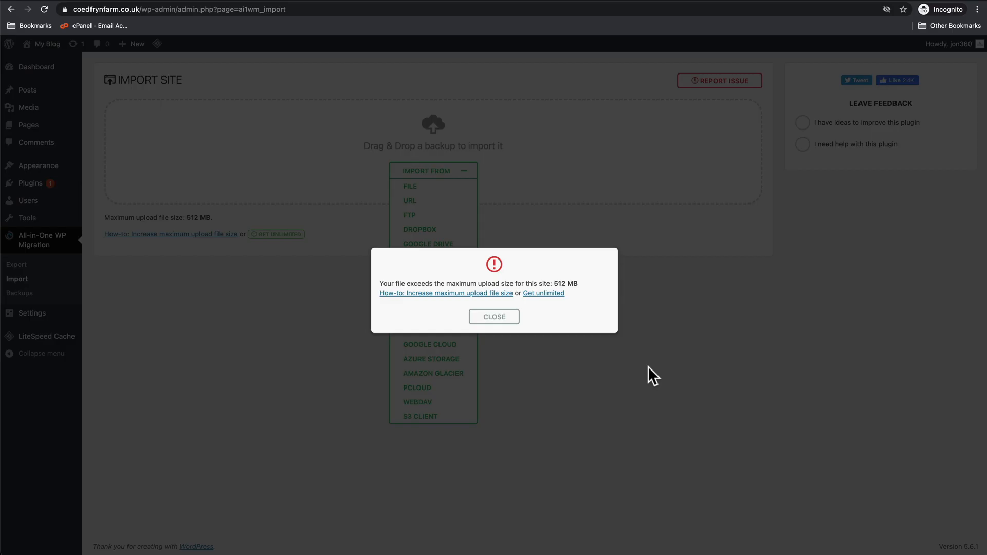
{"action": "mouse_move", "coordinate": [494, 316]}
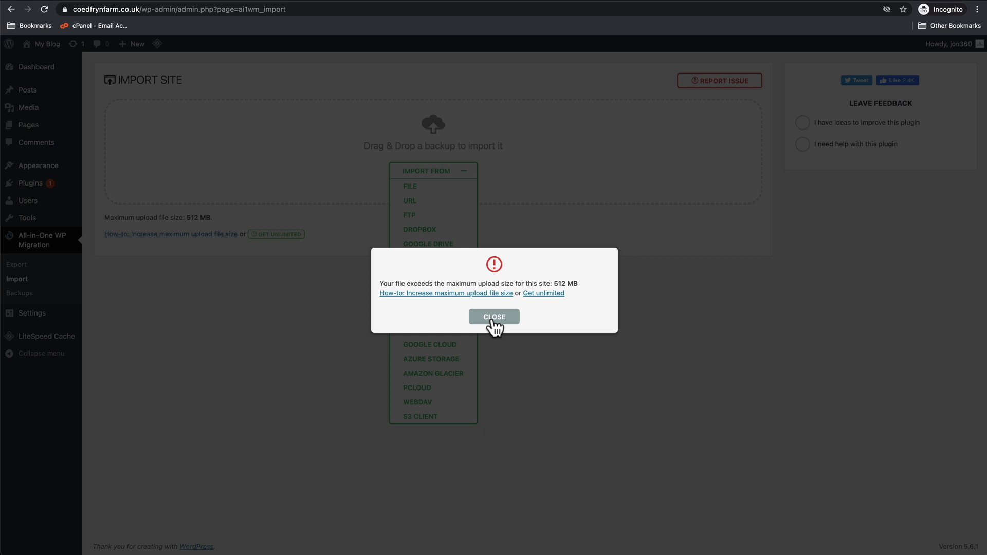
{"action": "left_click", "coordinate": [494, 316]}
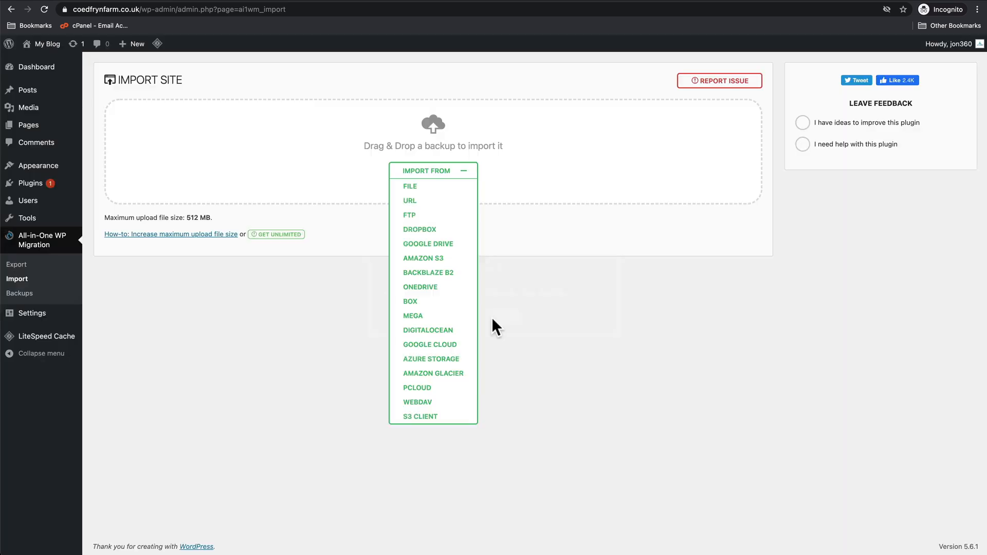
{"action": "mouse_move", "coordinate": [215, 389]}
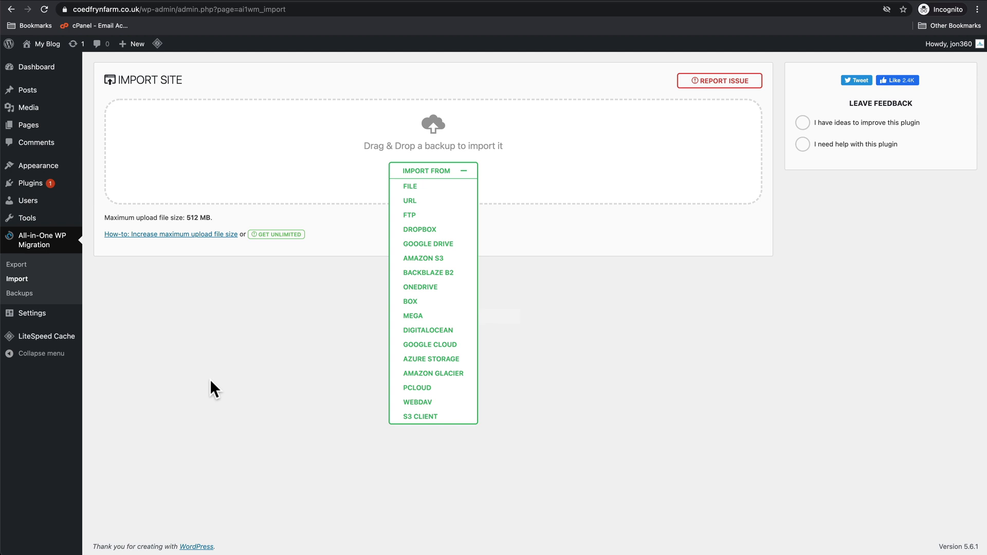
{"action": "mouse_move", "coordinate": [220, 347]}
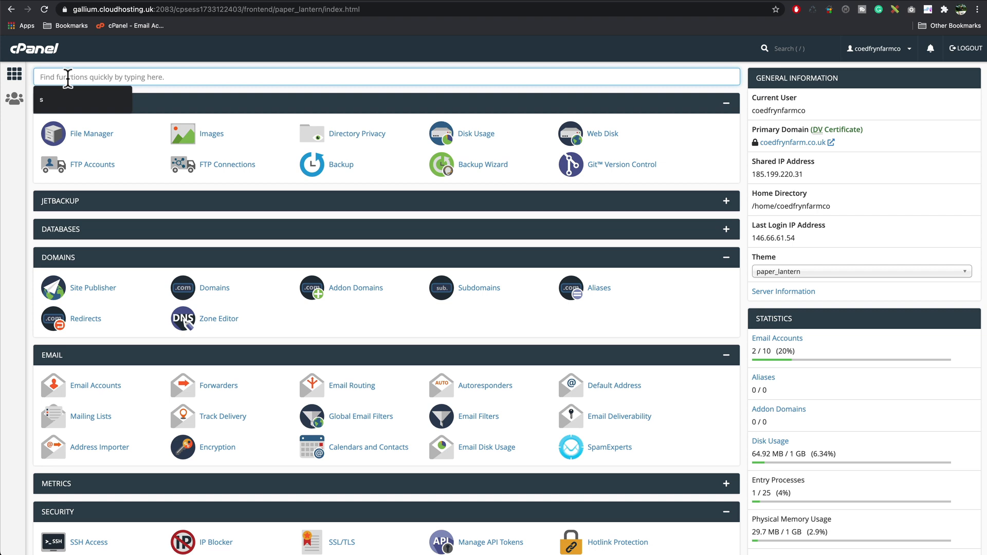
In Select PHP Version options, raise post_max_size above 512M for larger uploads
{"action": "type", "text": "php"}
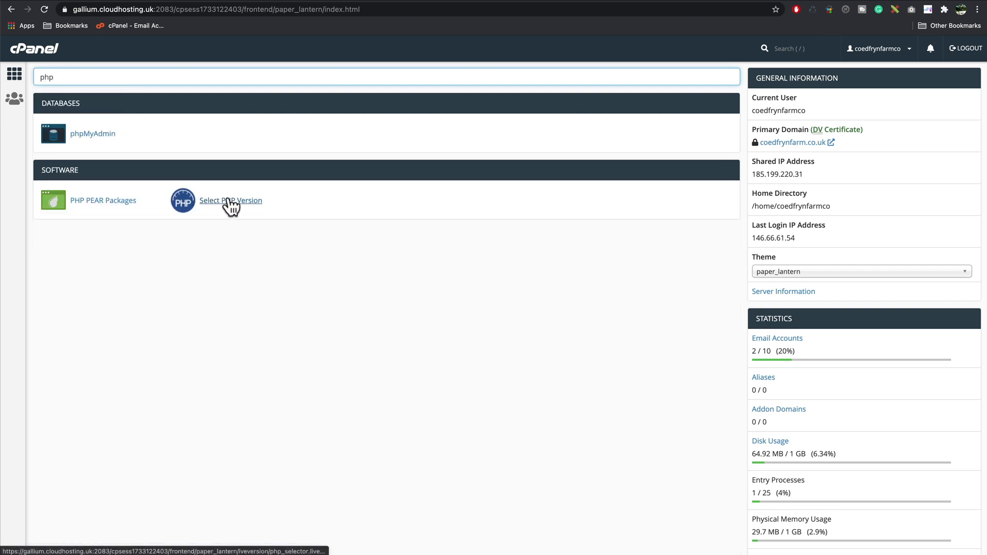
{"action": "left_click", "coordinate": [231, 200]}
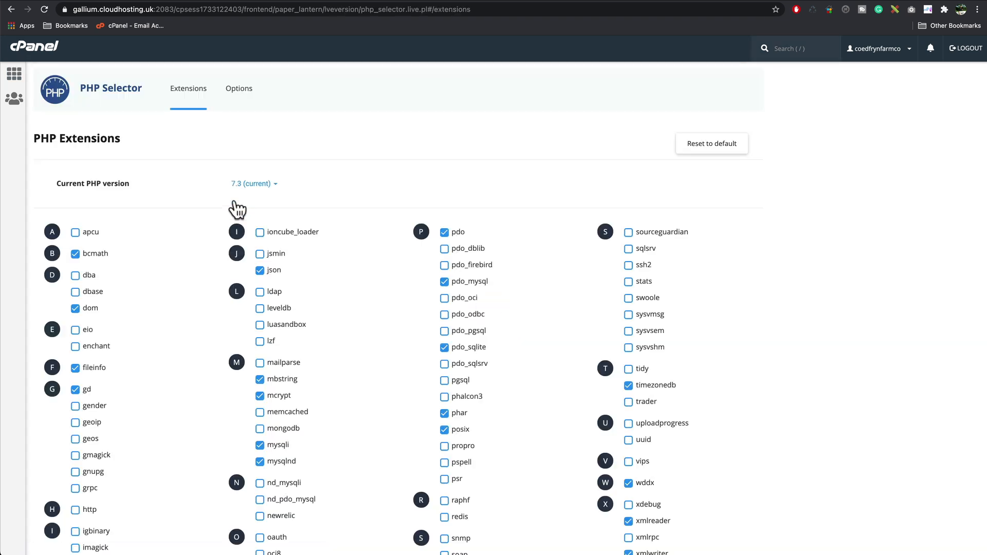
{"action": "left_click", "coordinate": [239, 89]}
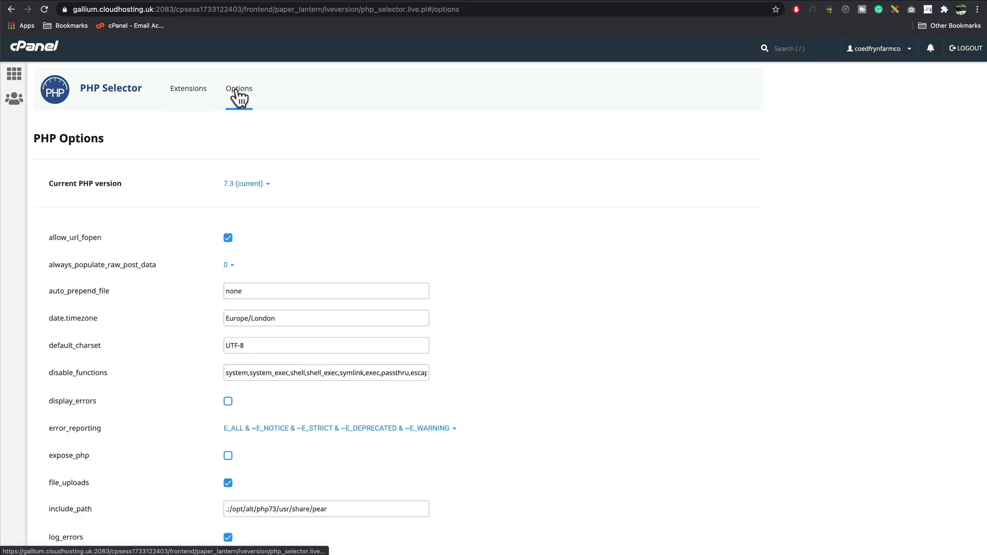
{"action": "mouse_move", "coordinate": [577, 367]}
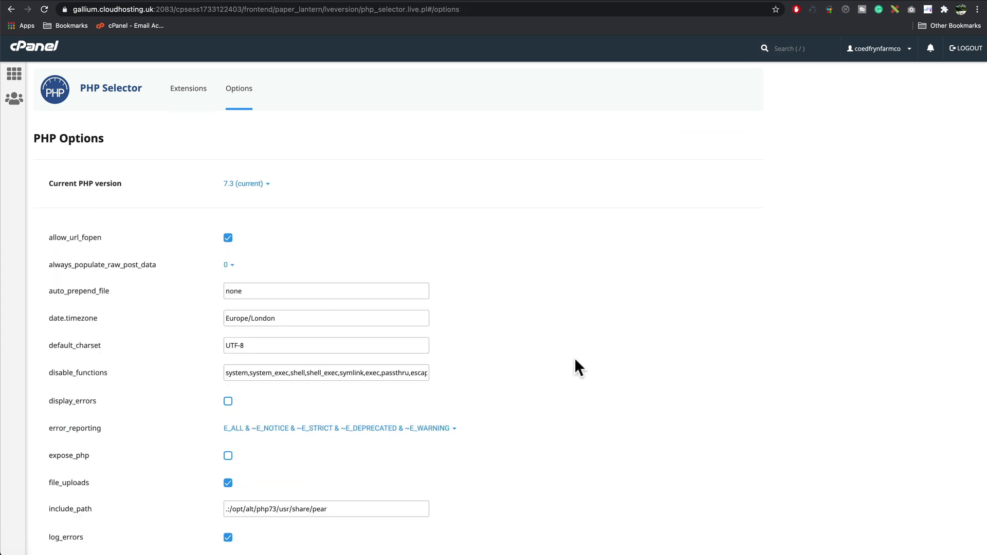
{"action": "scroll", "scroll_direction": "down", "scroll_amount": 3}
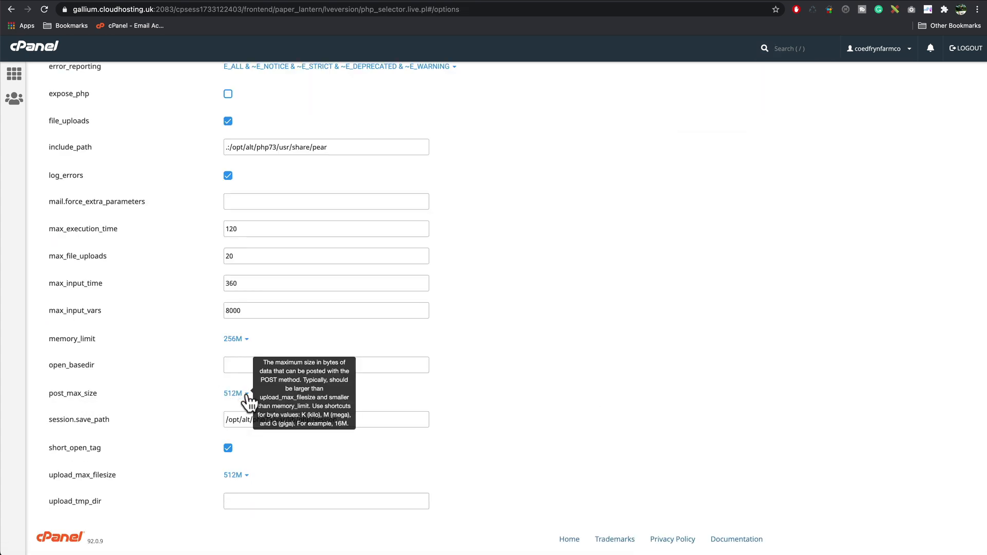
{"action": "left_click", "coordinate": [232, 392]}
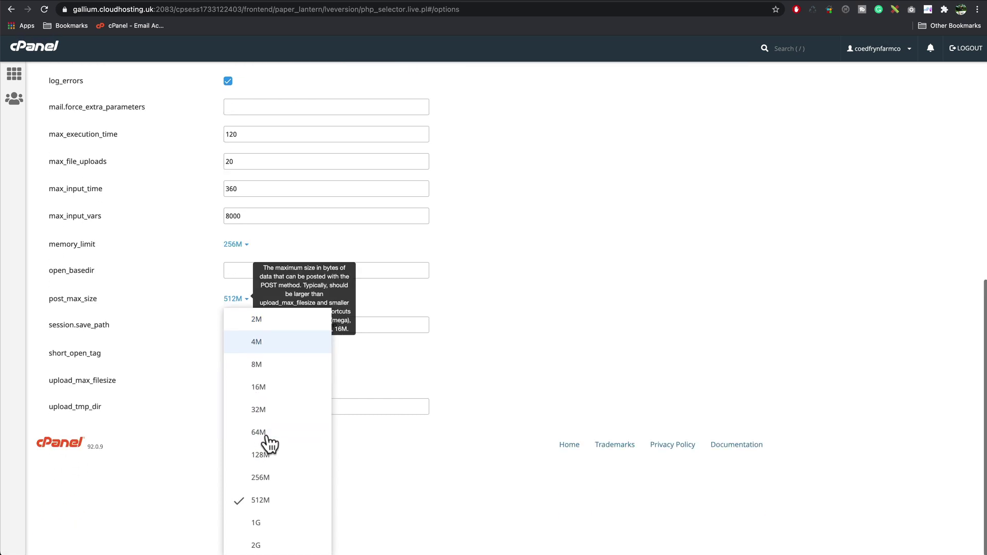
{"action": "left_click", "coordinate": [256, 522]}
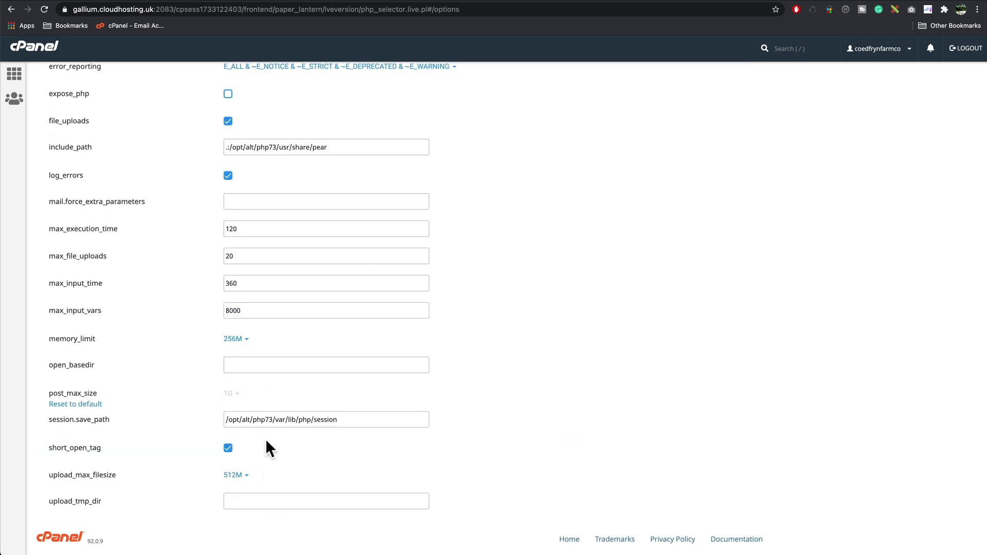
{"action": "left_click", "coordinate": [232, 394]}
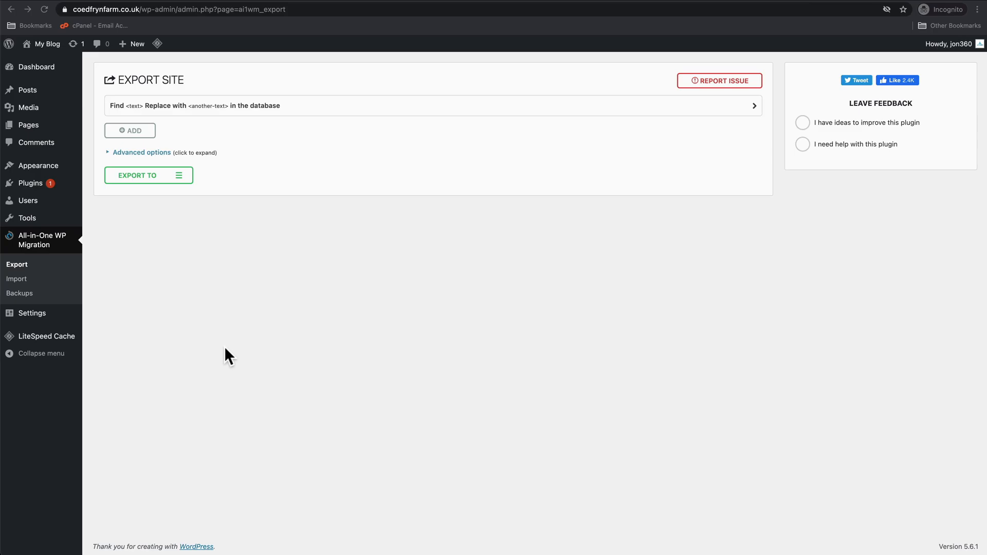
{"action": "mouse_move", "coordinate": [59, 256]}
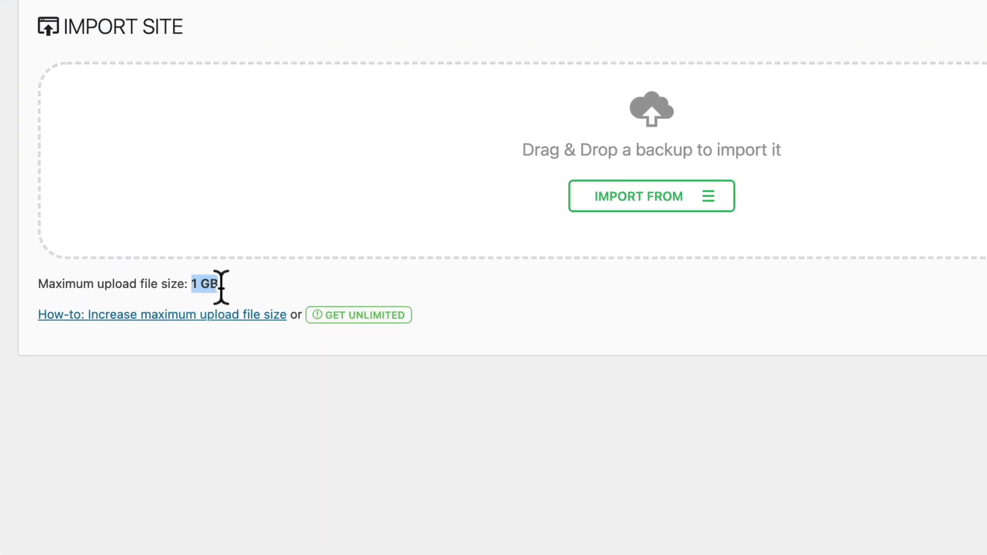
{"action": "mouse_move", "coordinate": [661, 222]}
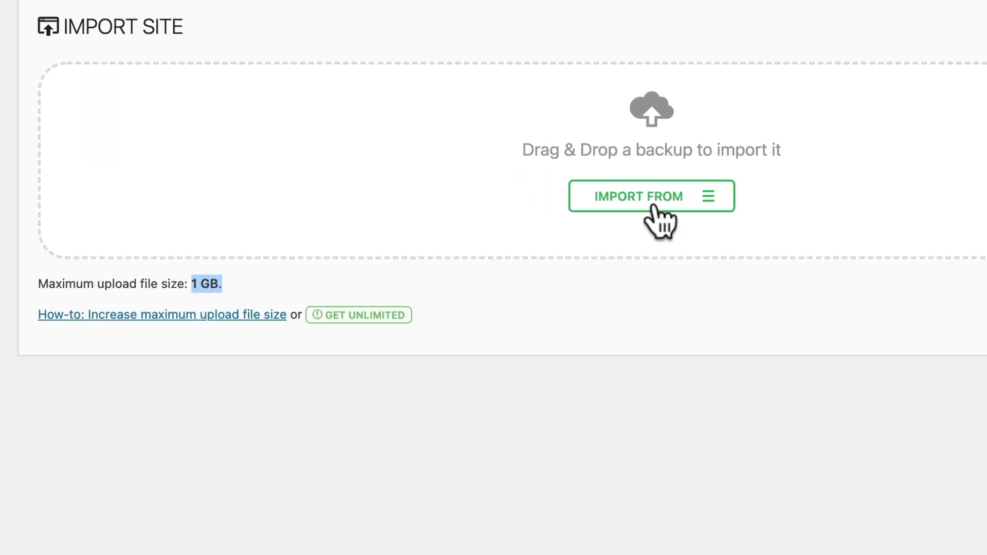
Submit the 658.8 MB .wpress backup via Import From > File now that the limit is 1 GB
{"action": "left_click", "coordinate": [640, 196]}
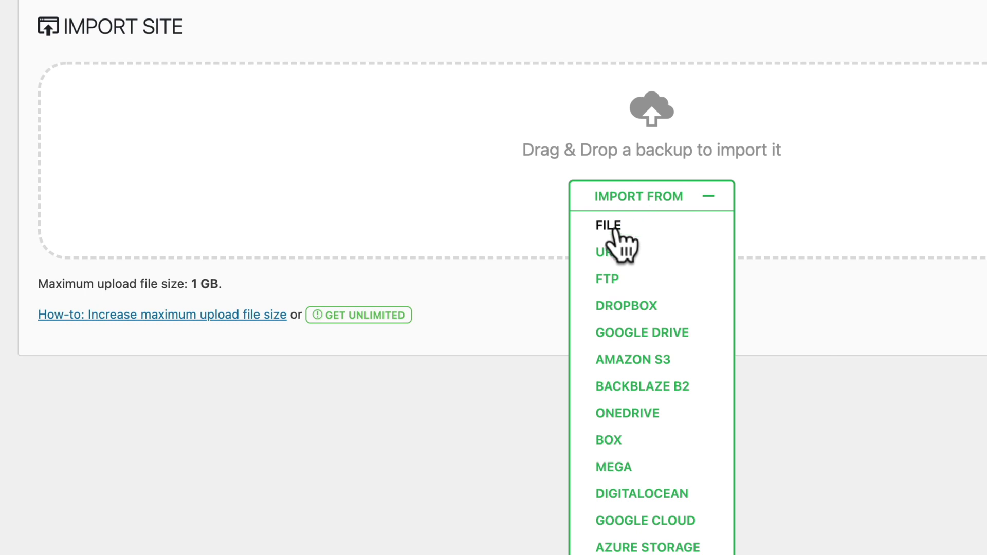
{"action": "left_click", "coordinate": [607, 225]}
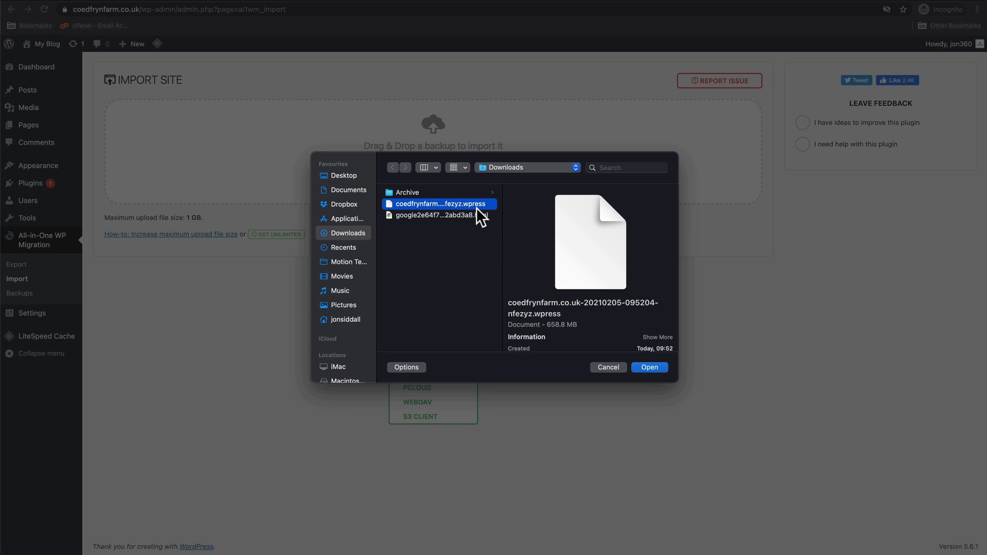
{"action": "mouse_move", "coordinate": [650, 368]}
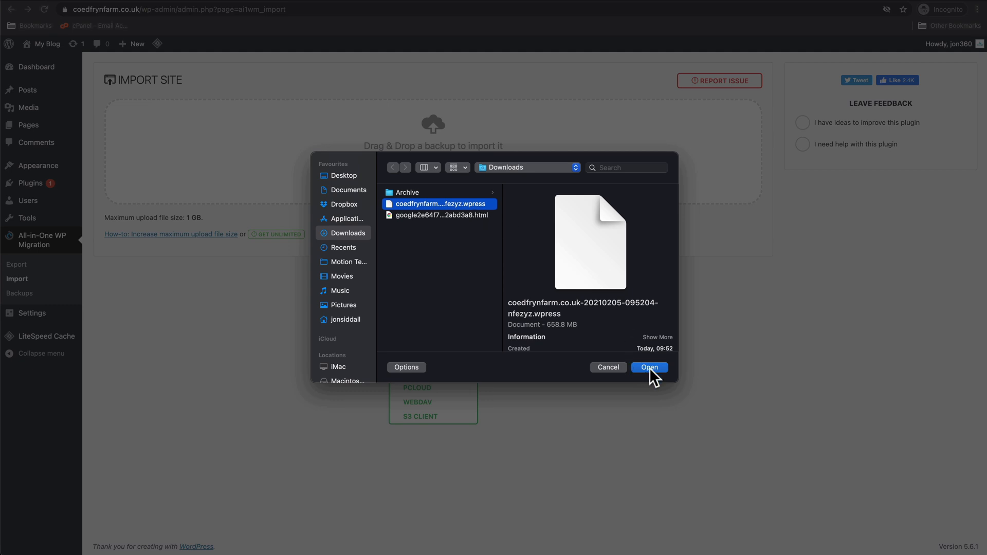
{"action": "left_click", "coordinate": [649, 367]}
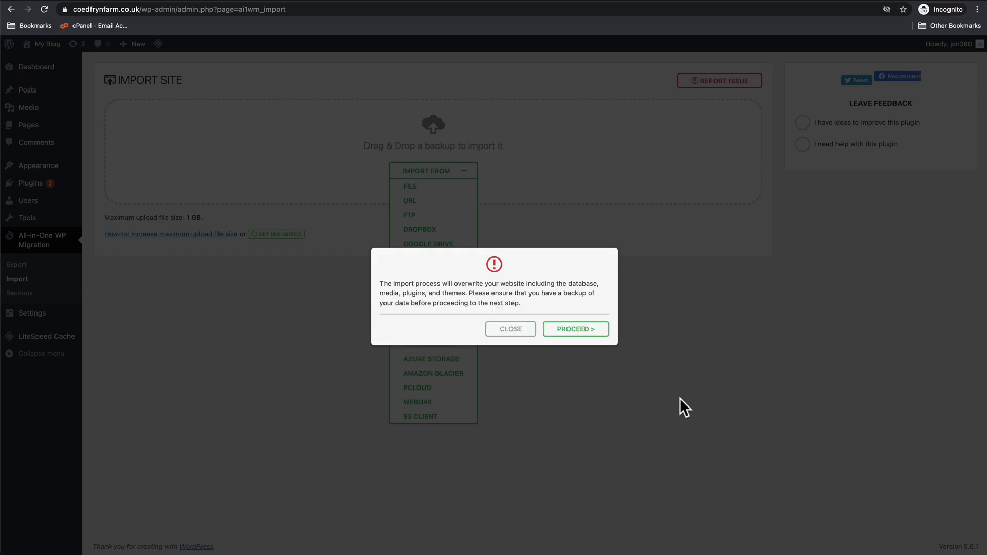
{"action": "mouse_move", "coordinate": [545, 406]}
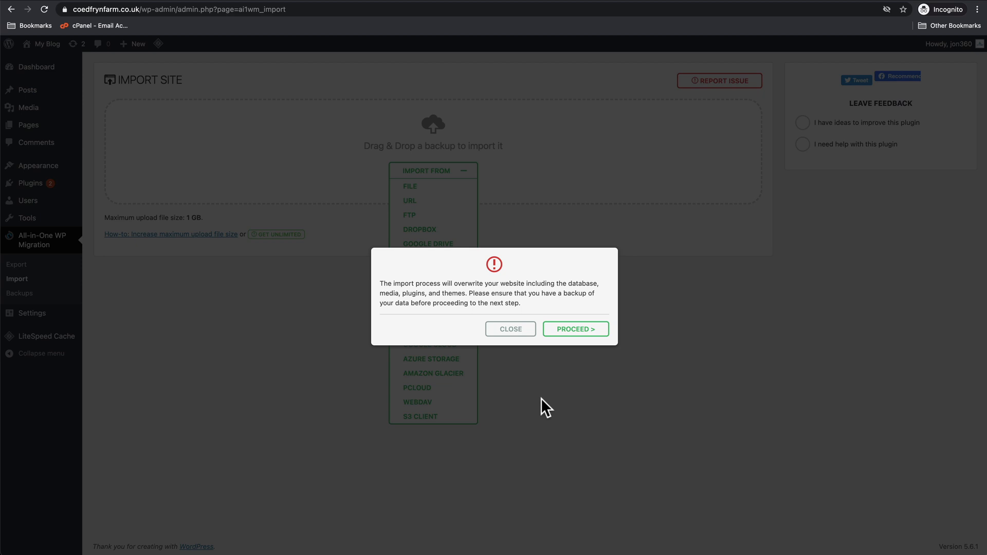
{"action": "mouse_move", "coordinate": [575, 329]}
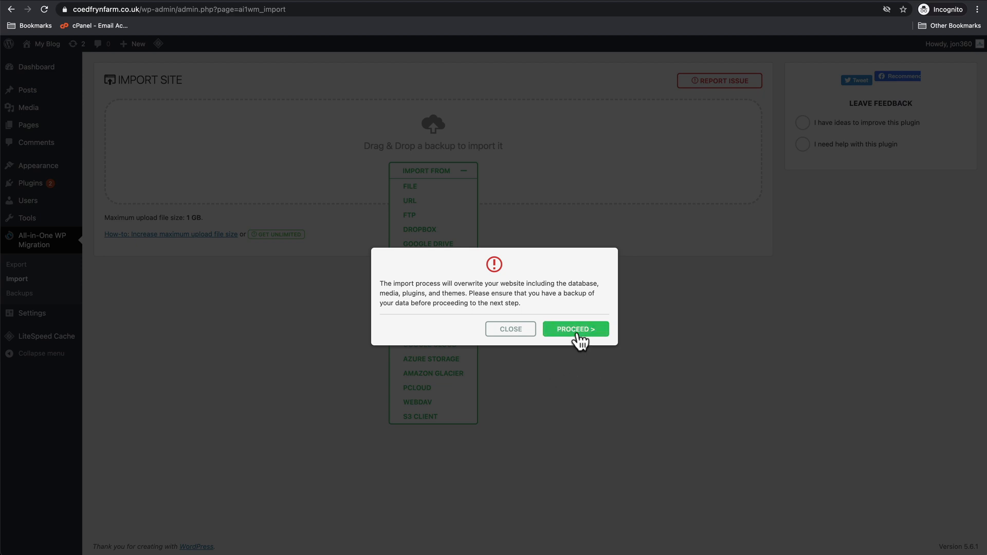
Confirm overwriting the site, let the 6,132-file restore complete and finish the success dialog
{"action": "left_click", "coordinate": [574, 330]}
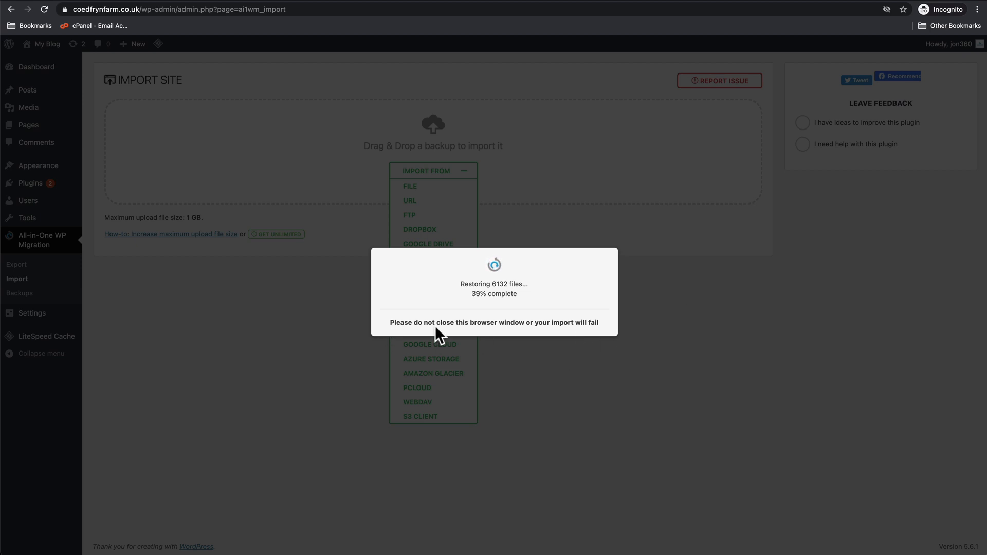
{"action": "mouse_move", "coordinate": [632, 330]}
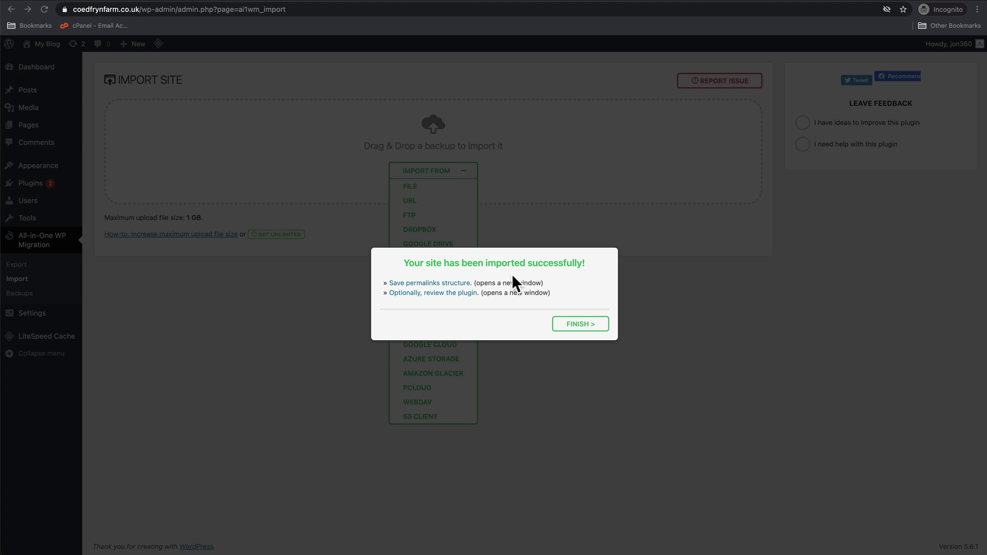
{"action": "mouse_move", "coordinate": [574, 279]}
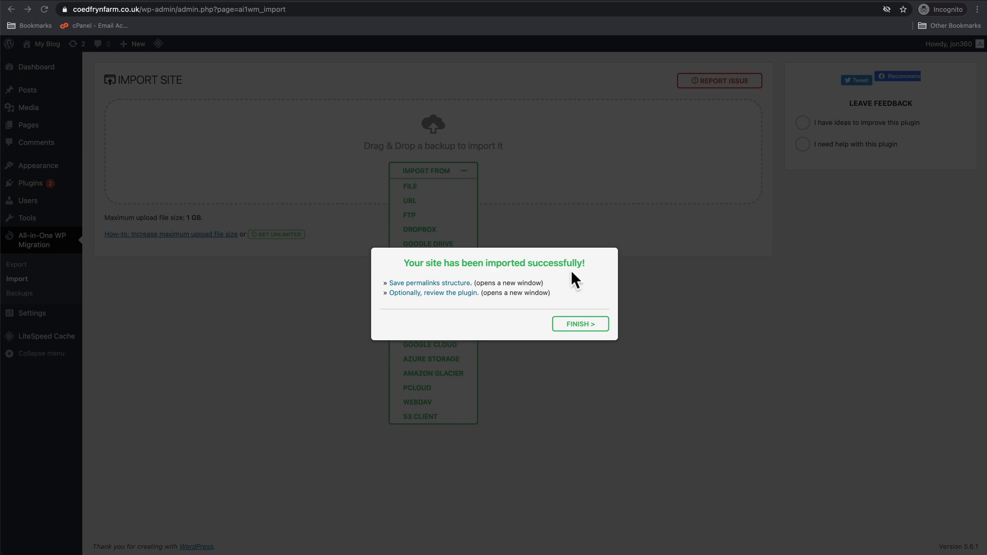
{"action": "mouse_move", "coordinate": [579, 330]}
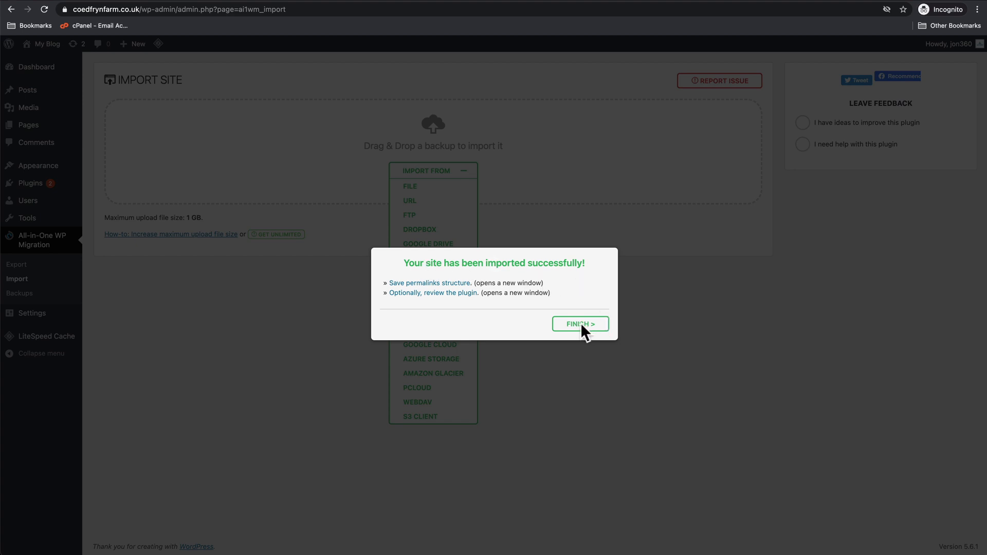
{"action": "left_click", "coordinate": [580, 324]}
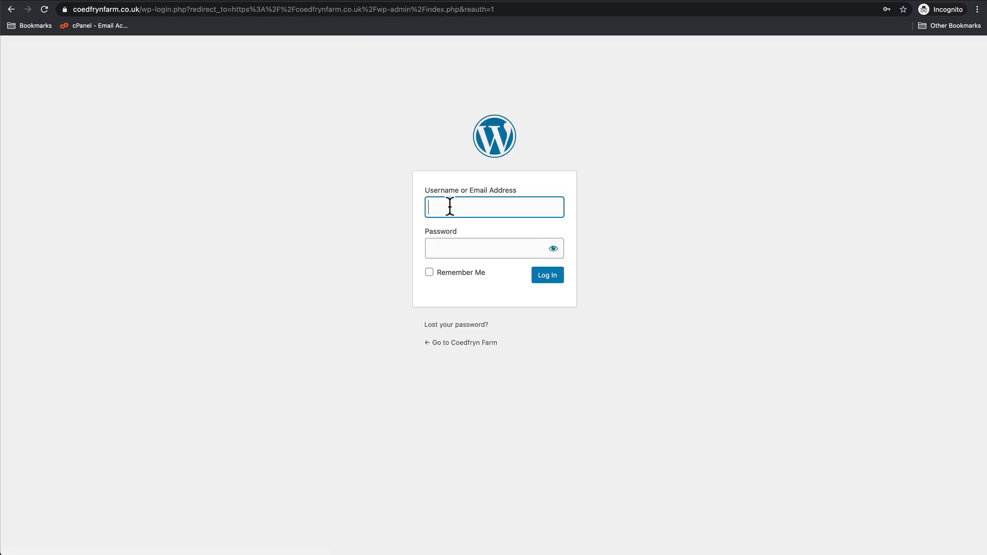
{"action": "left_click", "coordinate": [546, 276]}
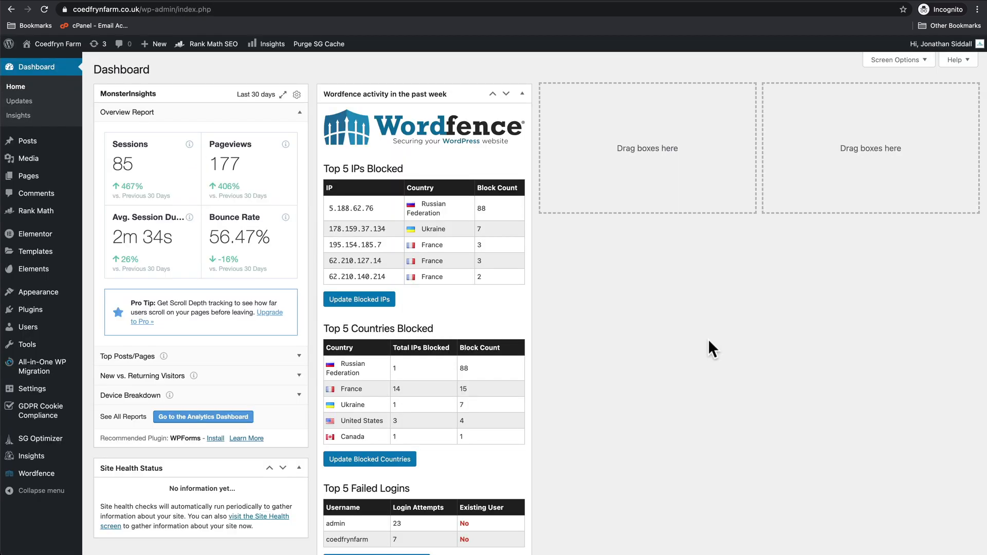
{"action": "mouse_move", "coordinate": [615, 258]}
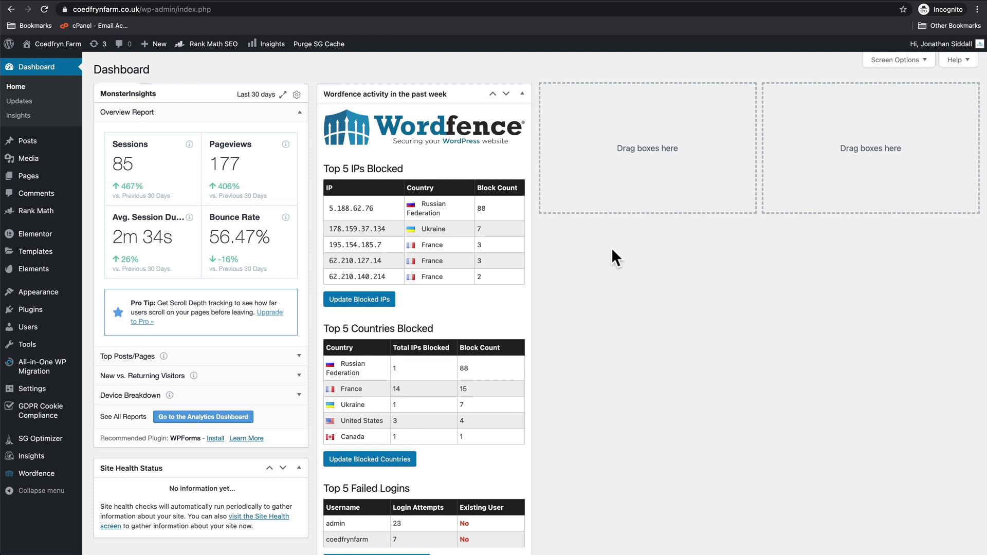
{"action": "mouse_move", "coordinate": [254, 383]}
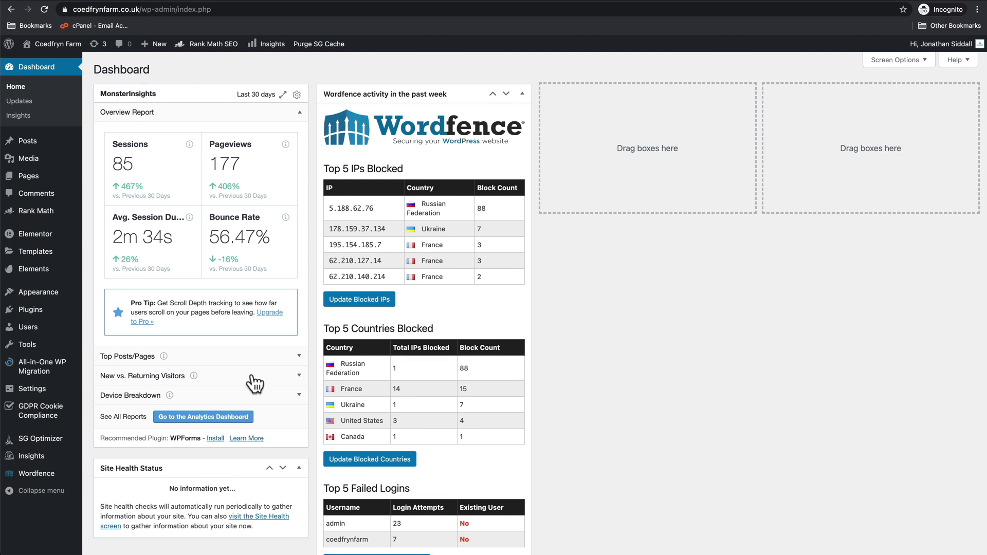
{"action": "left_click", "coordinate": [30, 389]}
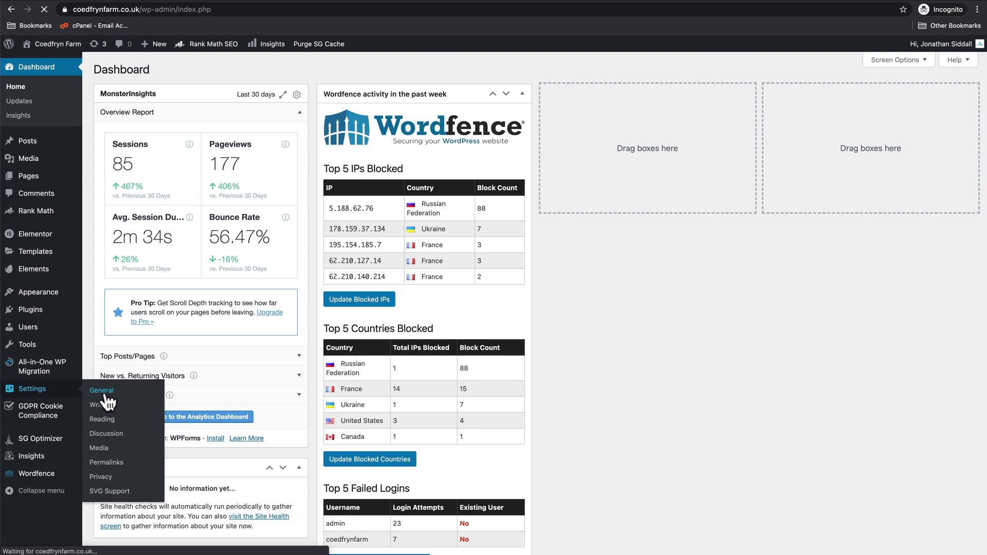
{"action": "left_click", "coordinate": [102, 391]}
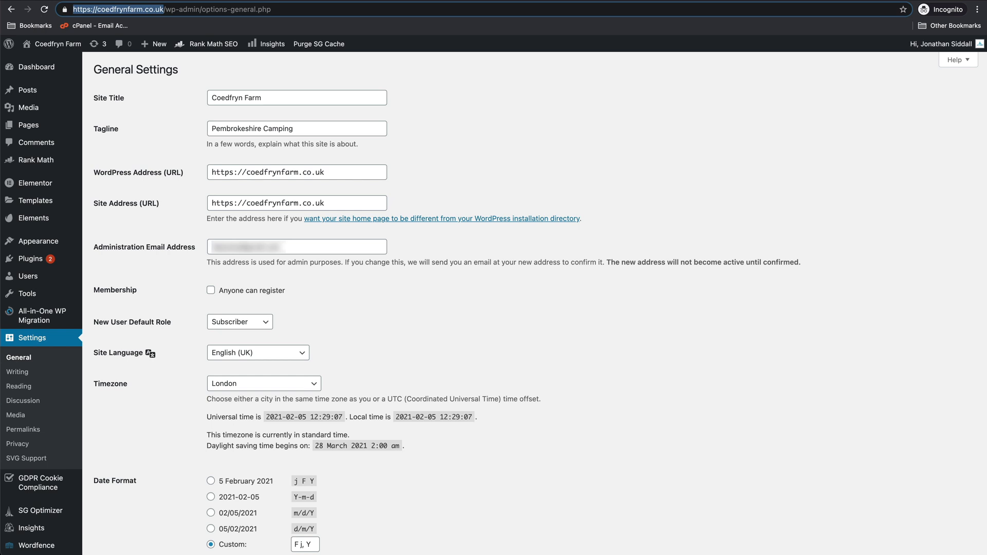
{"action": "left_click", "coordinate": [57, 43]}
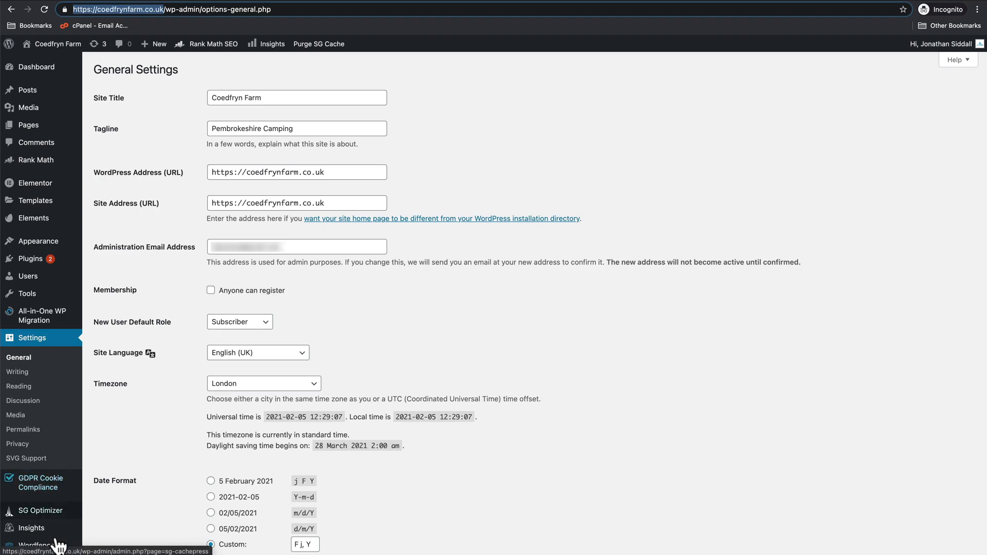
{"action": "mouse_move", "coordinate": [41, 511]}
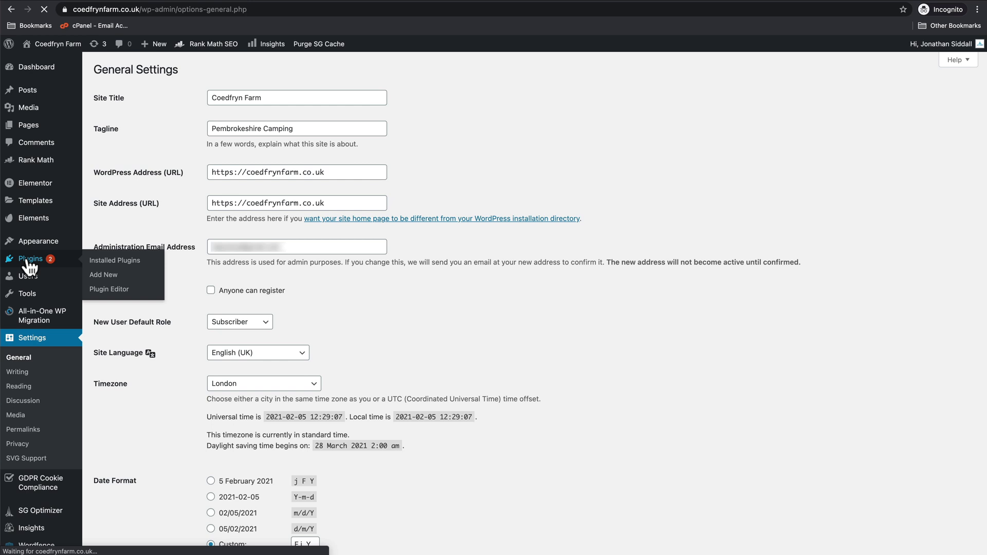
Bring up the Installed Plugins list
{"action": "left_click", "coordinate": [114, 260]}
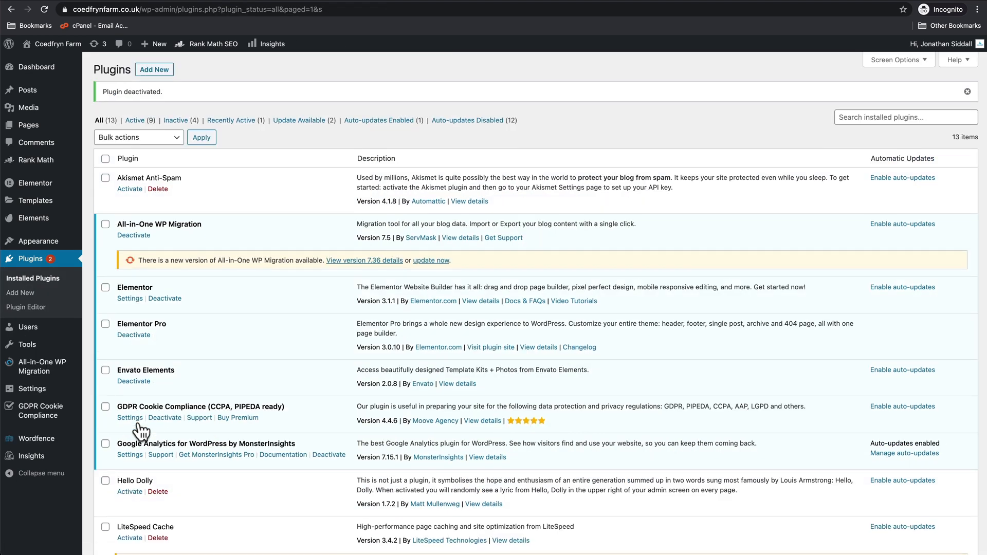
Delete the SG Optimizer, Hello Dolly and Akismet Anti-Spam plugins, confirming each
{"action": "scroll", "scroll_direction": "down", "scroll_amount": 3}
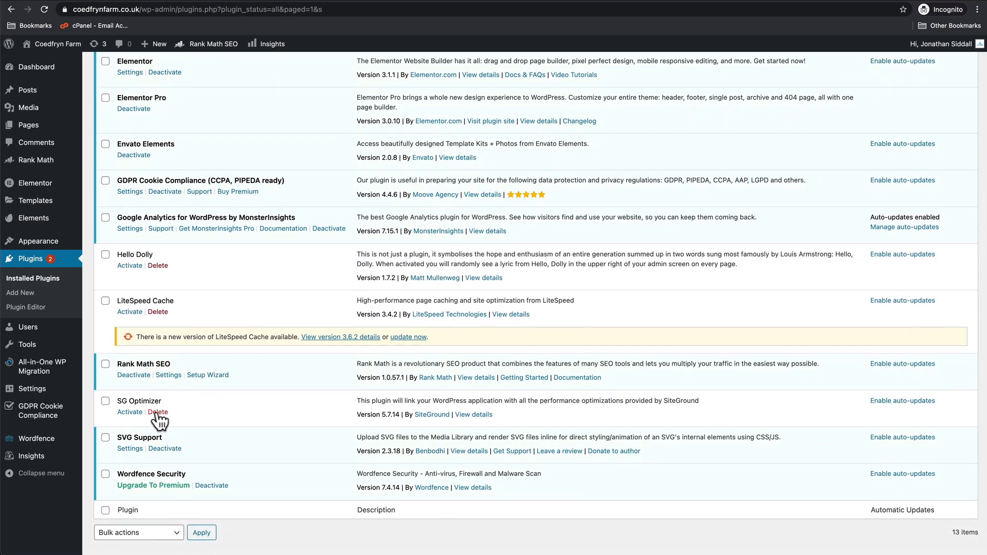
{"action": "left_click", "coordinate": [157, 412]}
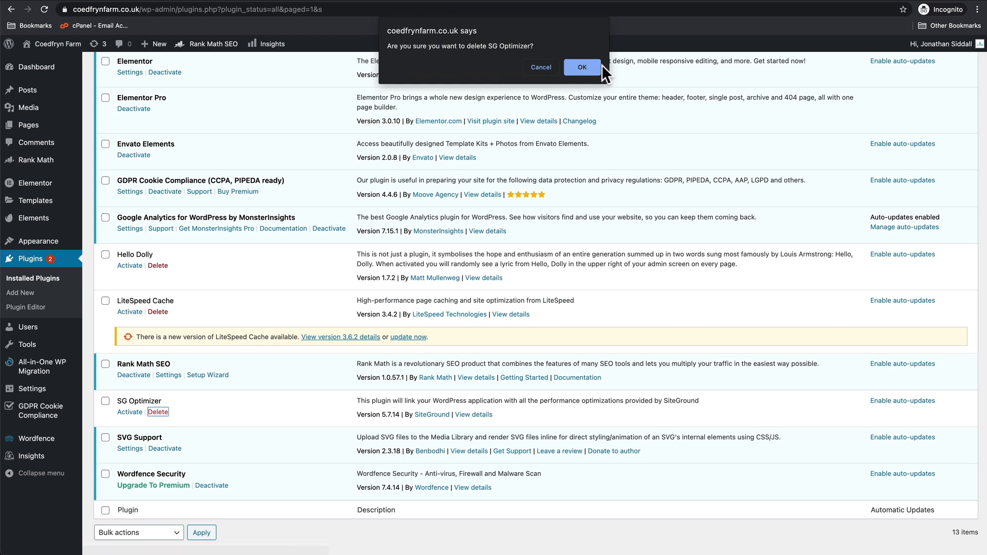
{"action": "left_click", "coordinate": [581, 68]}
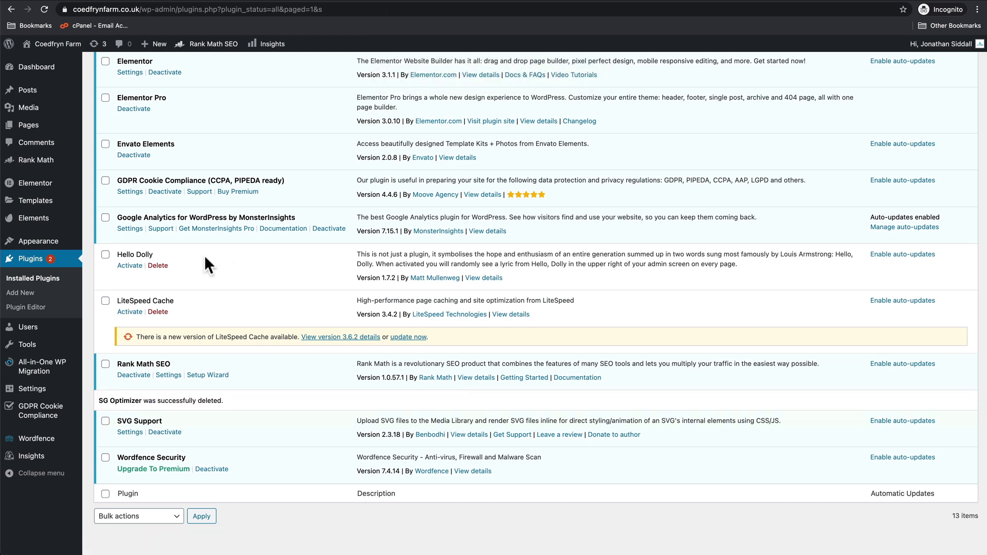
{"action": "left_click", "coordinate": [158, 266]}
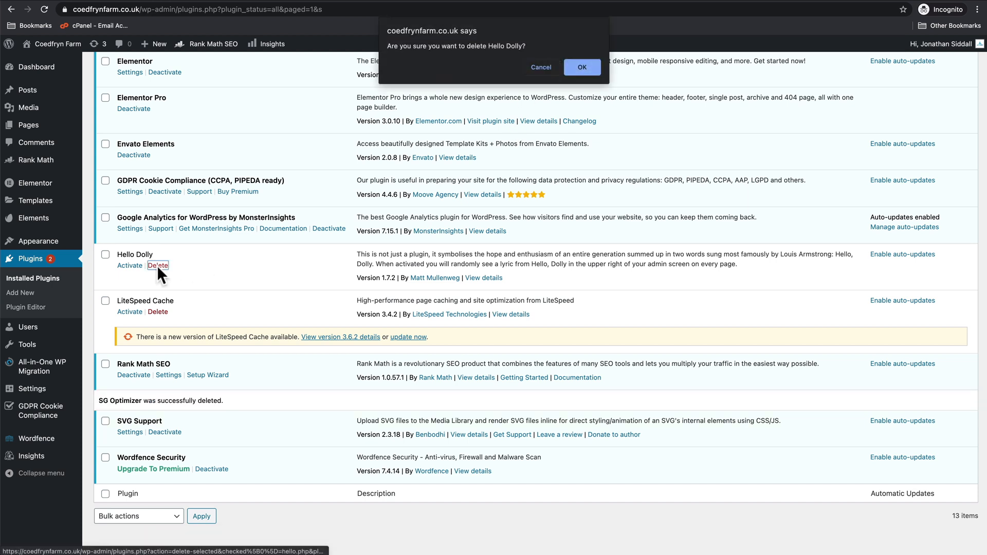
{"action": "left_click", "coordinate": [580, 67]}
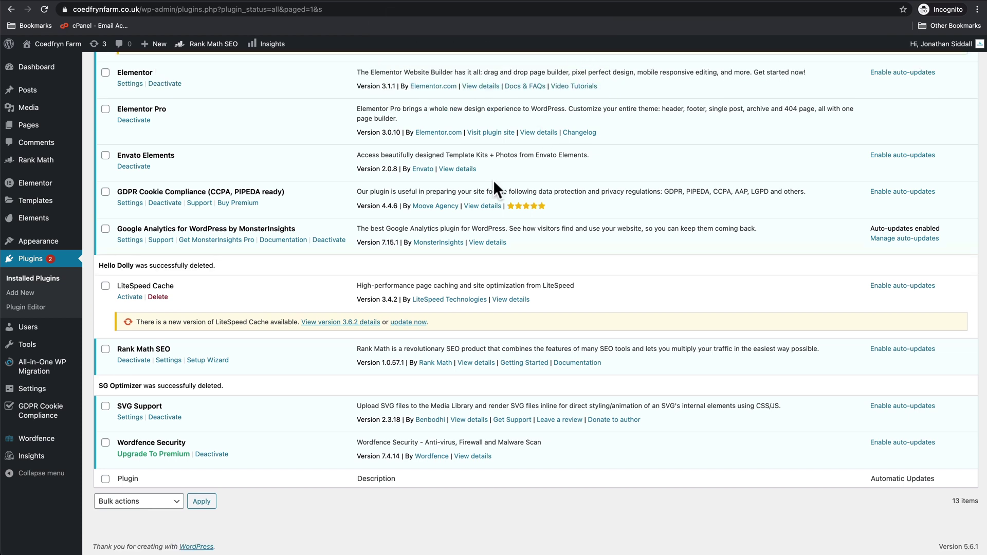
{"action": "scroll", "scroll_direction": "up", "scroll_amount": 3}
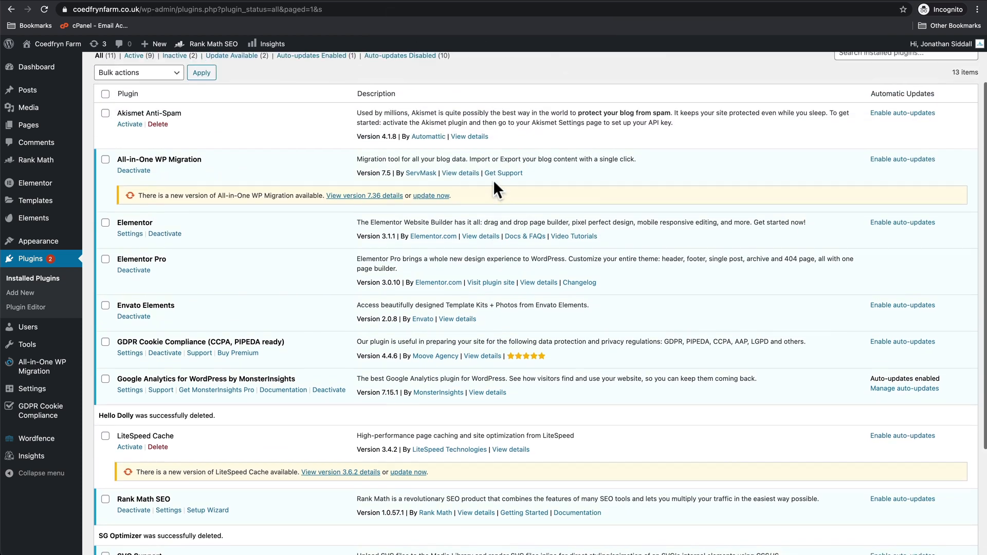
{"action": "mouse_move", "coordinate": [158, 128]}
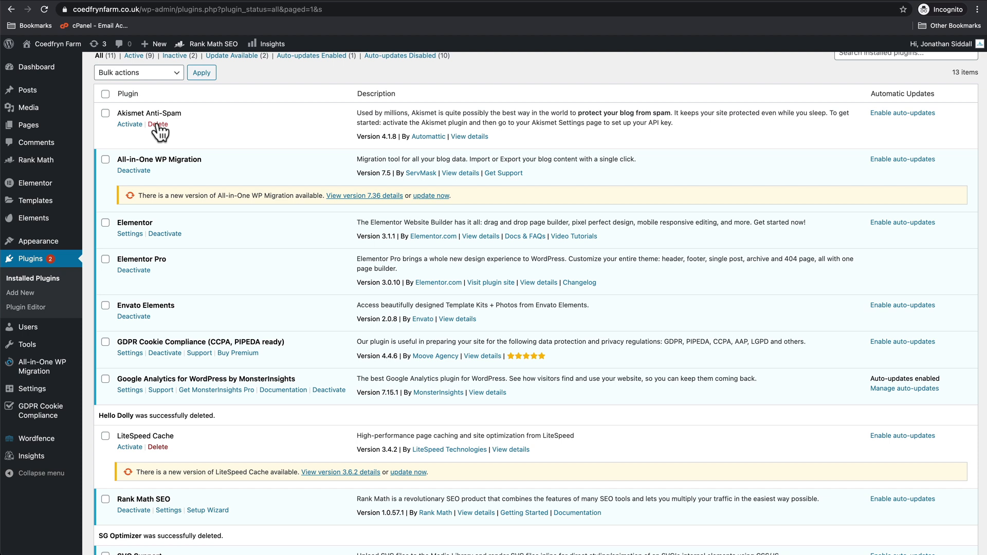
{"action": "left_click", "coordinate": [158, 125]}
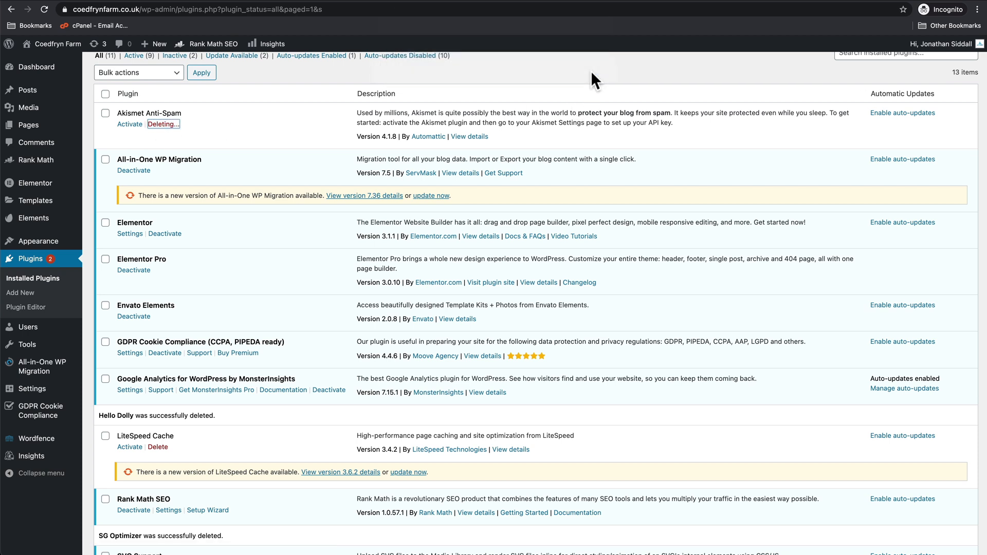
{"action": "left_click", "coordinate": [163, 125]}
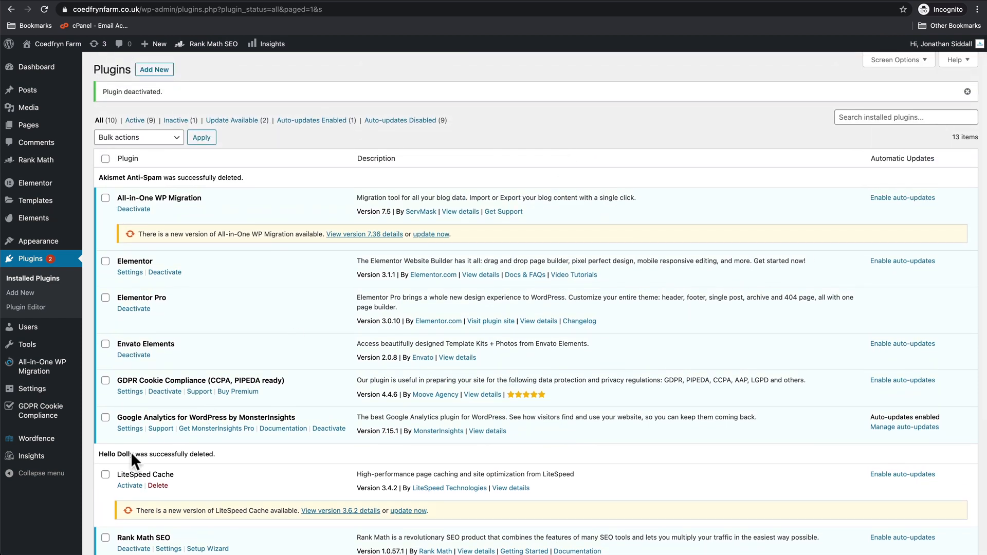
{"action": "mouse_move", "coordinate": [409, 511]}
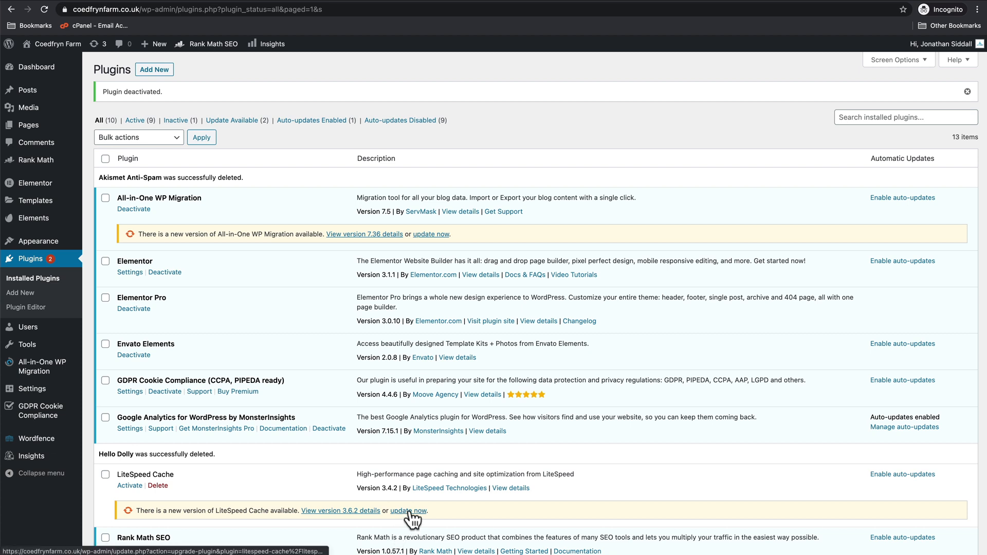
Update LiteSpeed Cache to version 3.6.2
{"action": "left_click", "coordinate": [409, 511]}
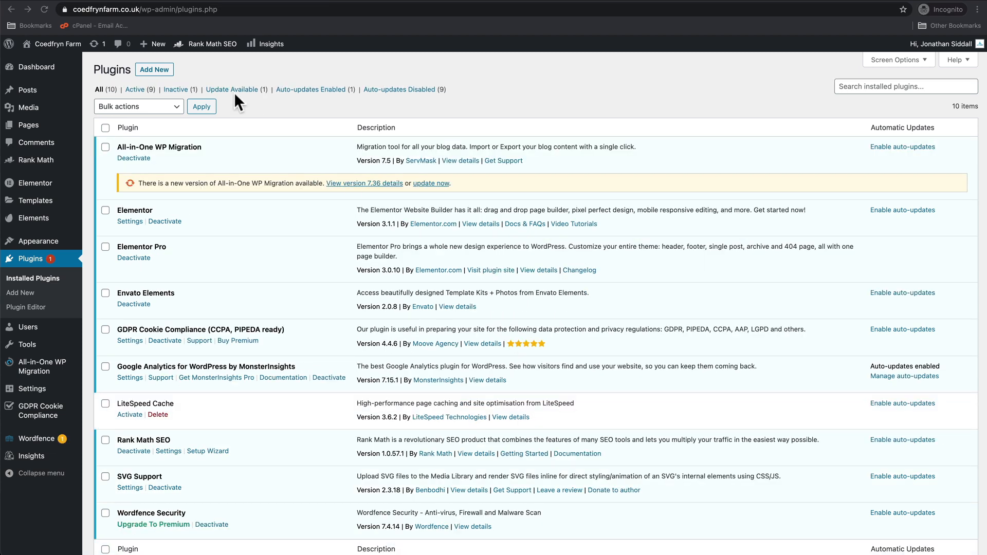
{"action": "mouse_move", "coordinate": [134, 159]}
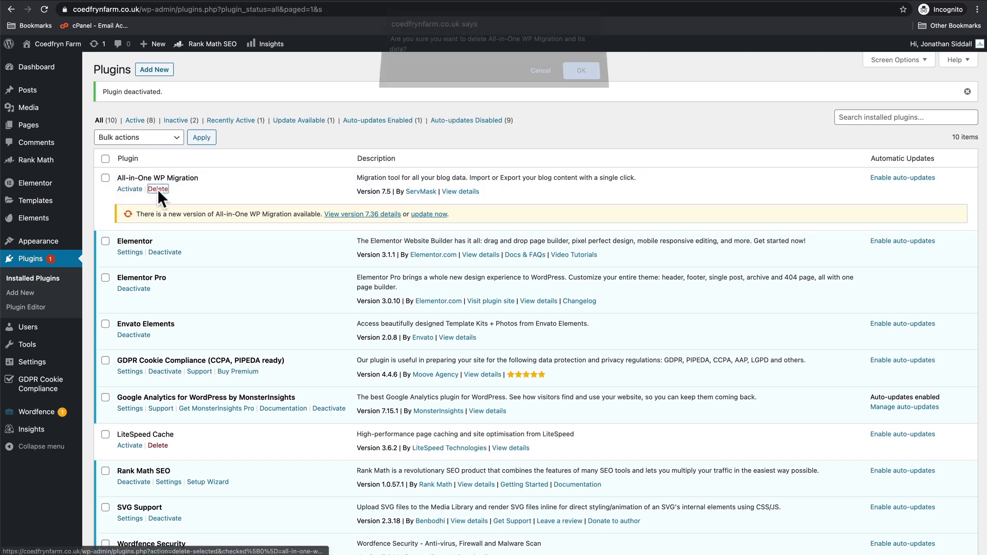
Confirm deleting the deactivated All-in-One WP Migration plugin, leaving nine installed
{"action": "left_click", "coordinate": [580, 70]}
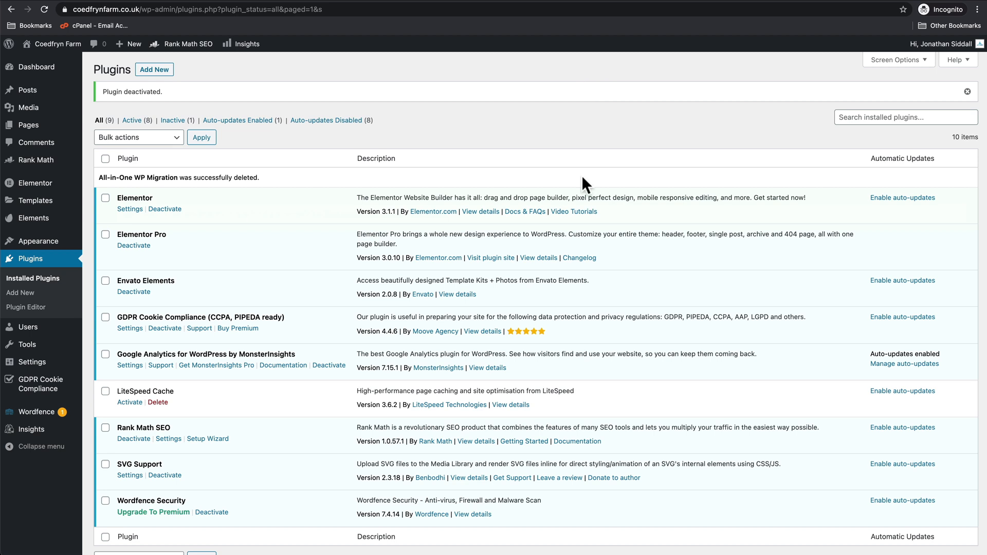
{"action": "mouse_move", "coordinate": [435, 419]}
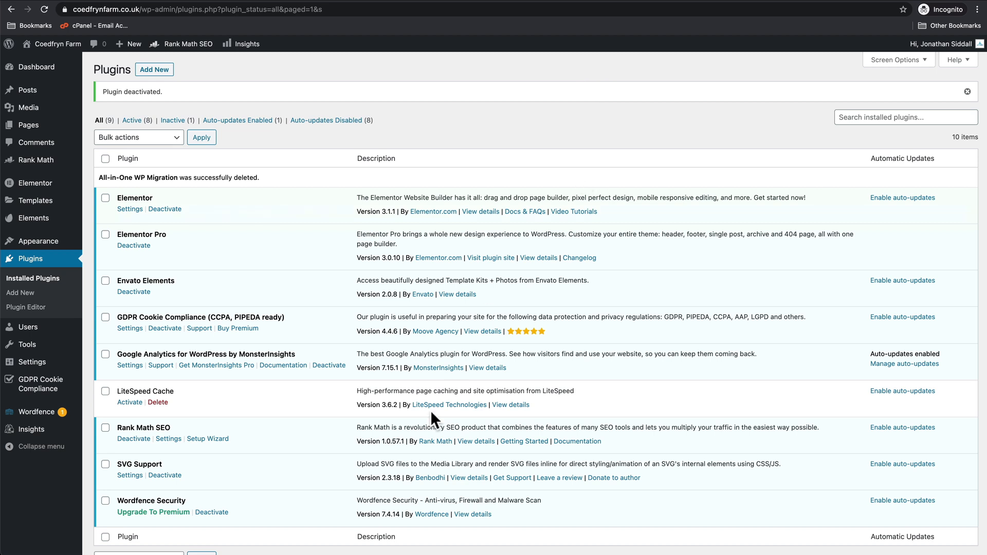